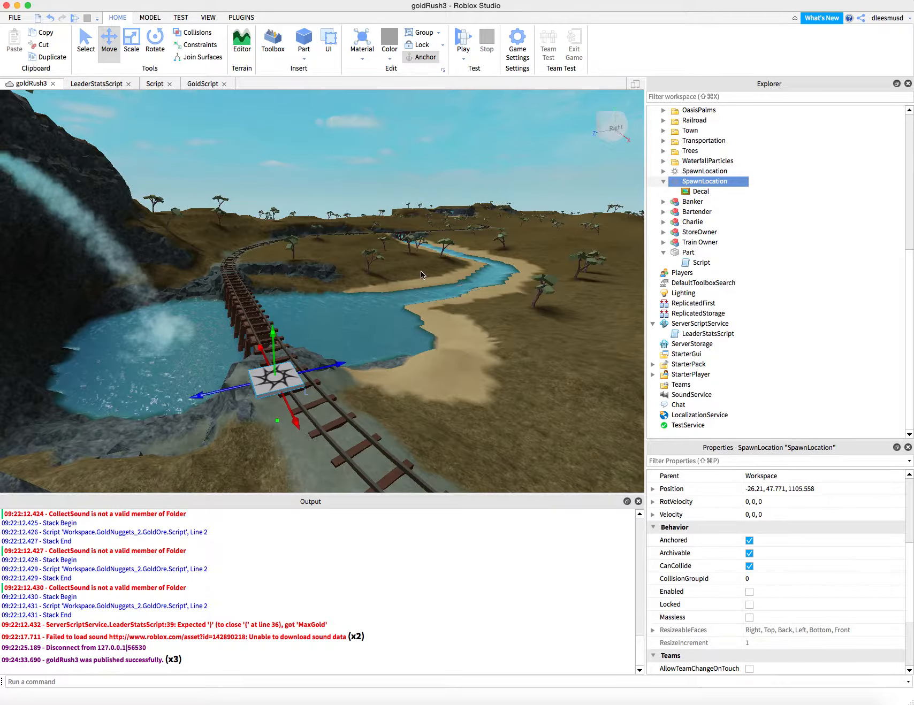
mouse_move(505, 362)
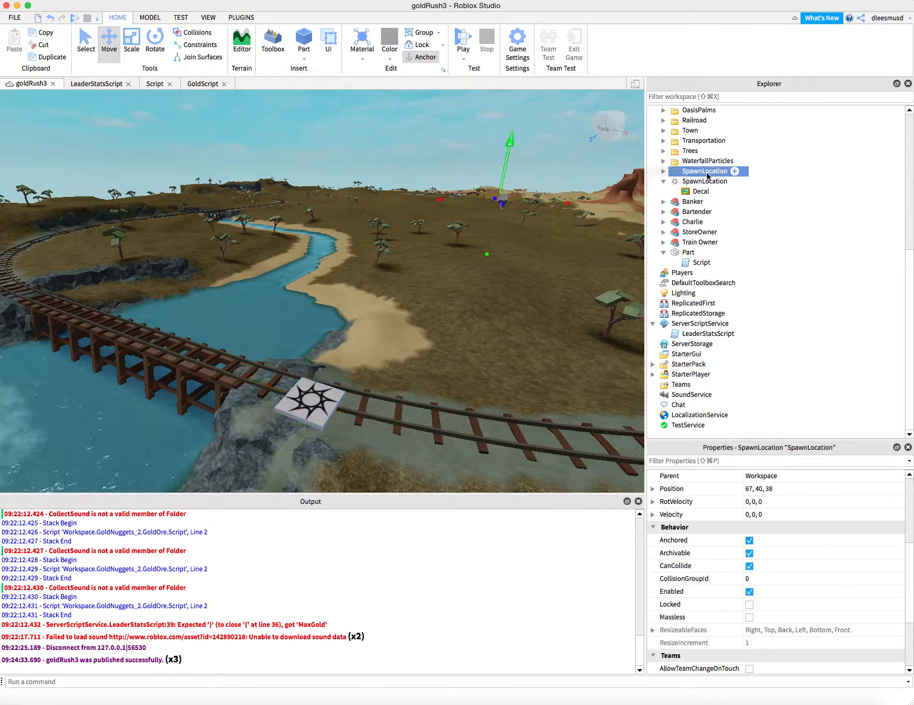
Focus the view on the spawn location at 67, 40, 38
left_click(749, 591)
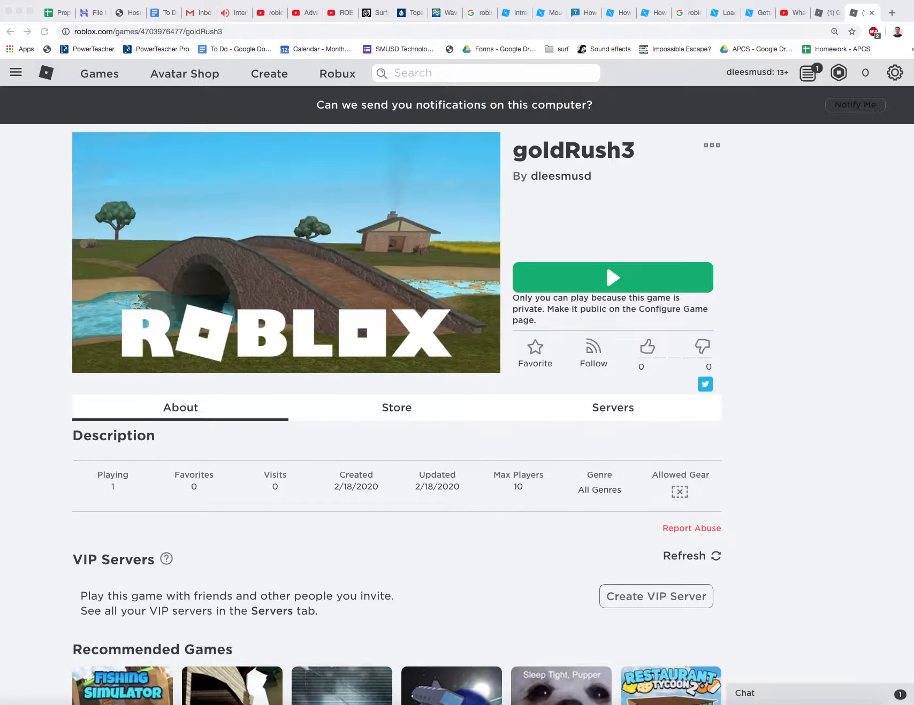
Launch goldRush3 from its Roblox page and allow the Roblox player to open
left_click(612, 277)
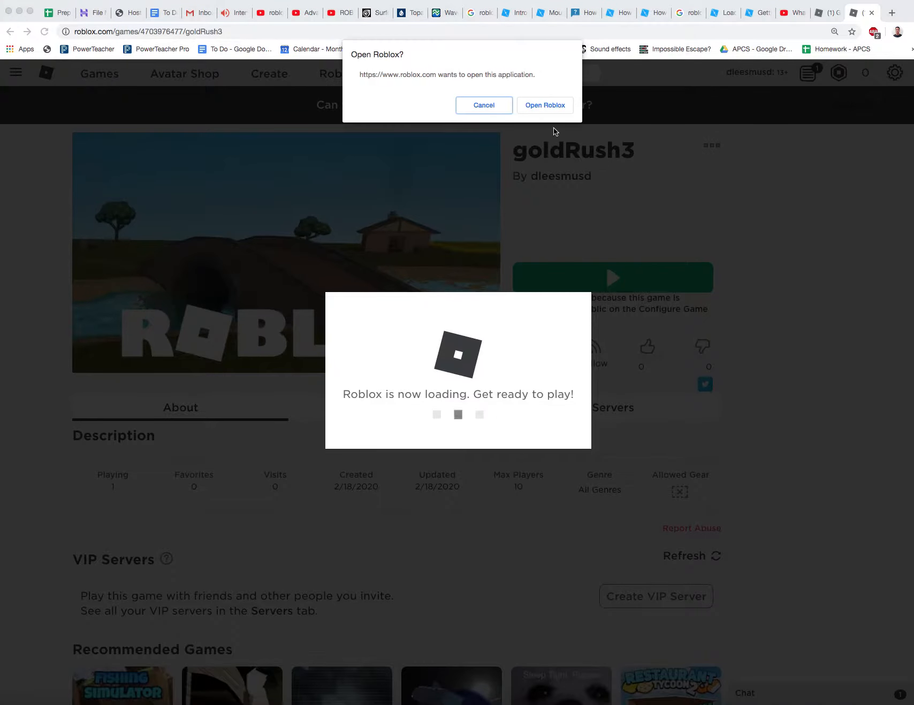
left_click(545, 105)
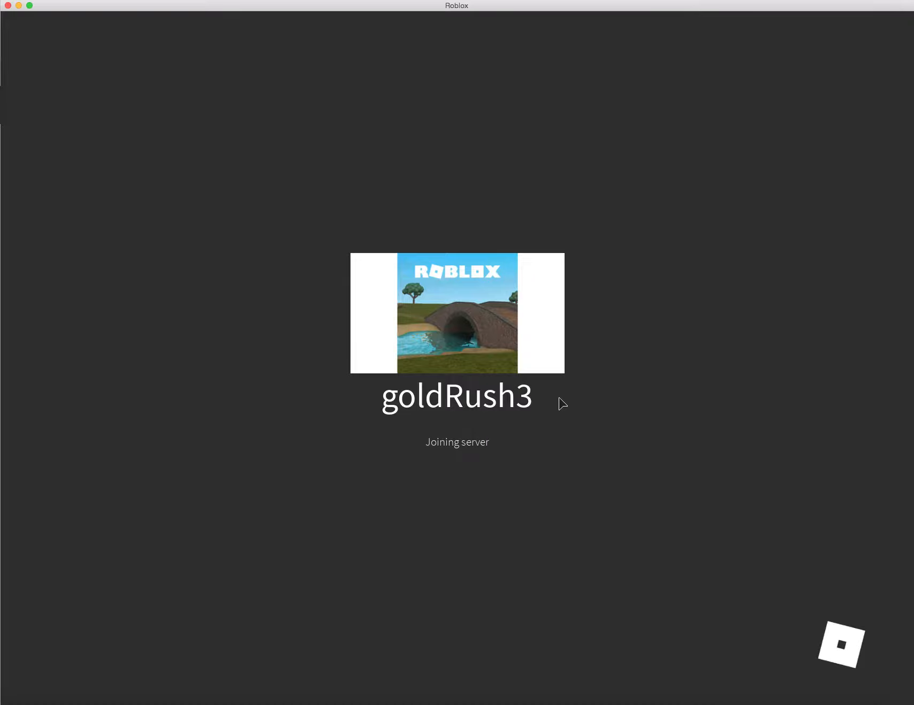
mouse_move(826, 59)
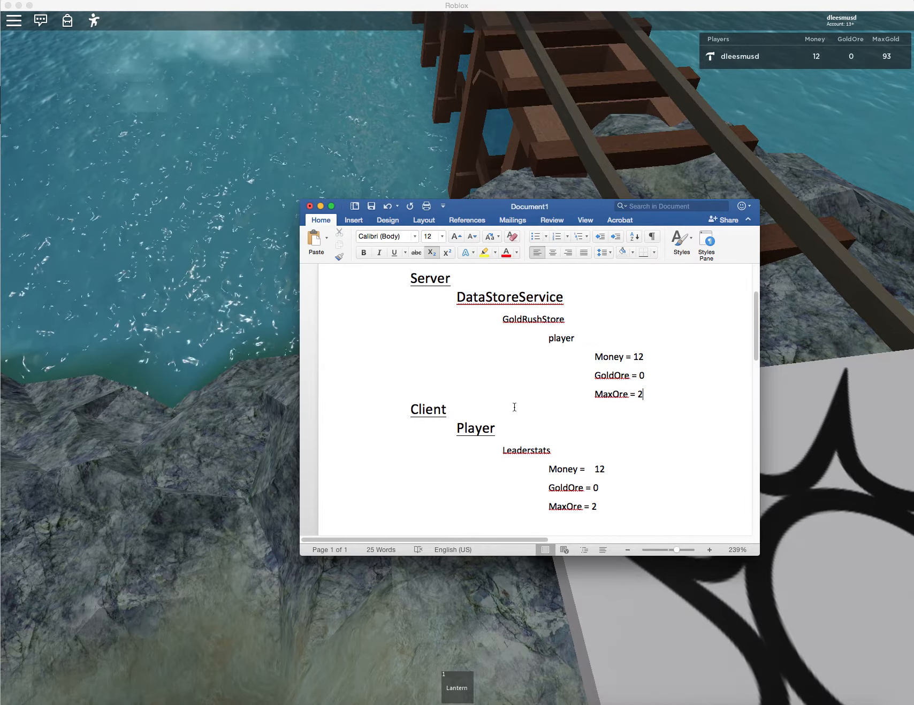
Replace the MaxOre values in the Client and Server notes with 93
left_click_drag(412, 409, 602, 506)
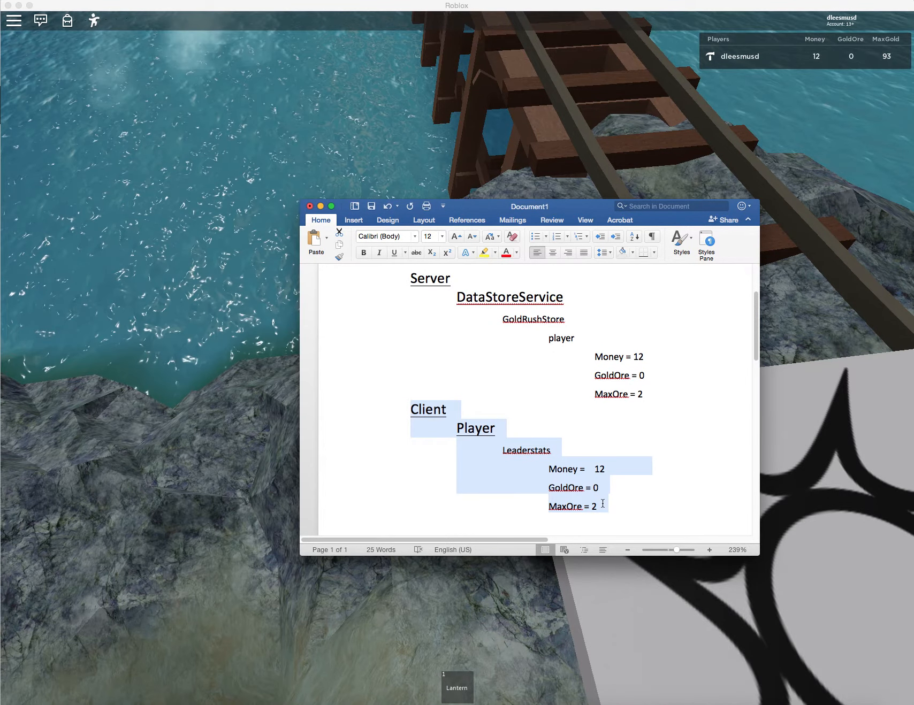
left_click(423, 409)
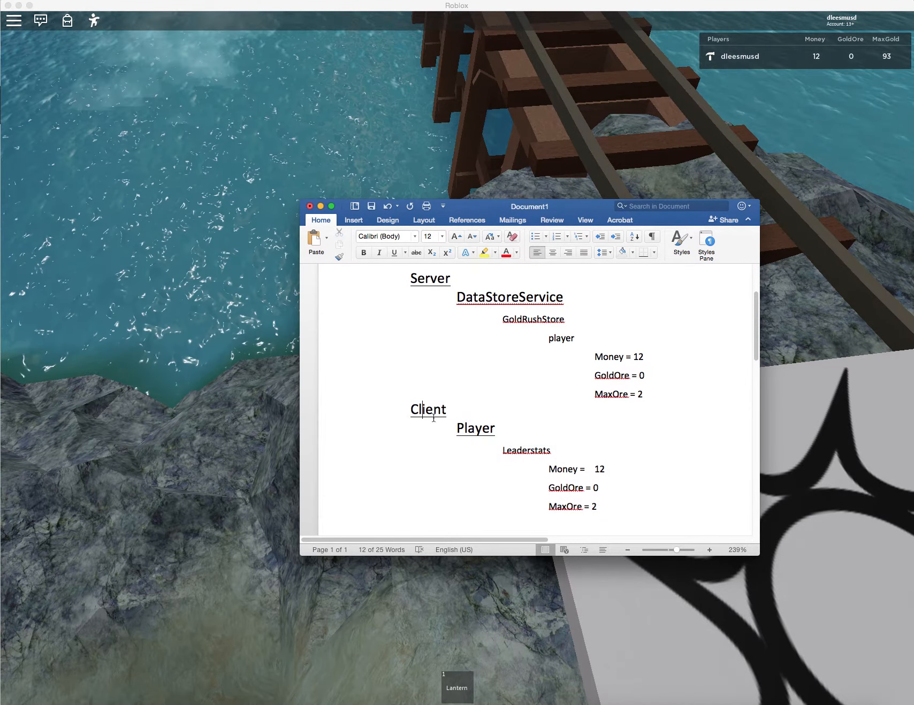
left_click_drag(411, 409, 594, 506)
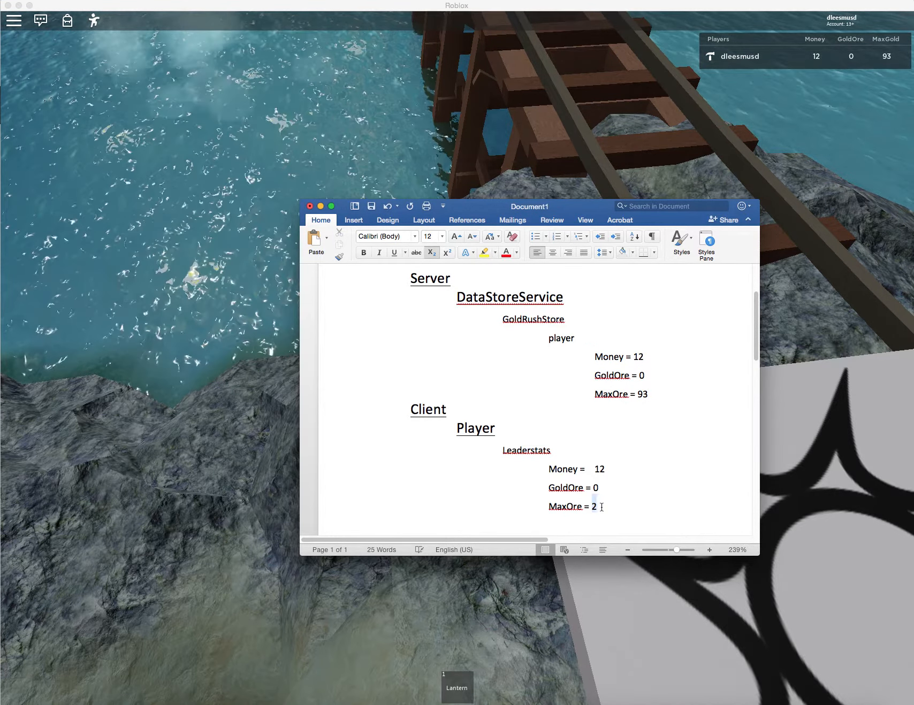
type("93")
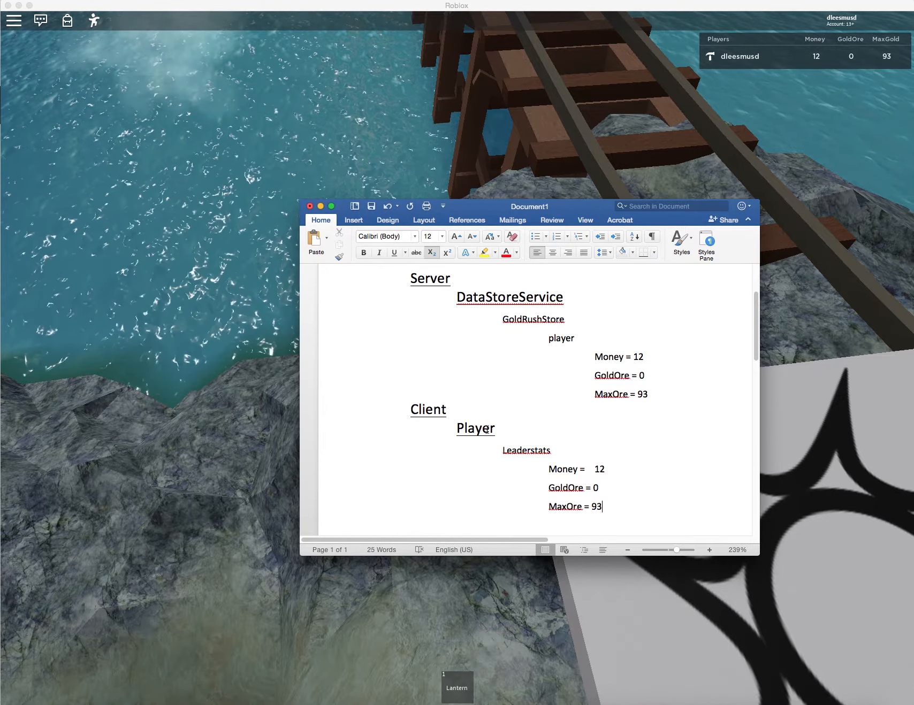
left_click_drag(409, 409, 494, 428)
type("2")
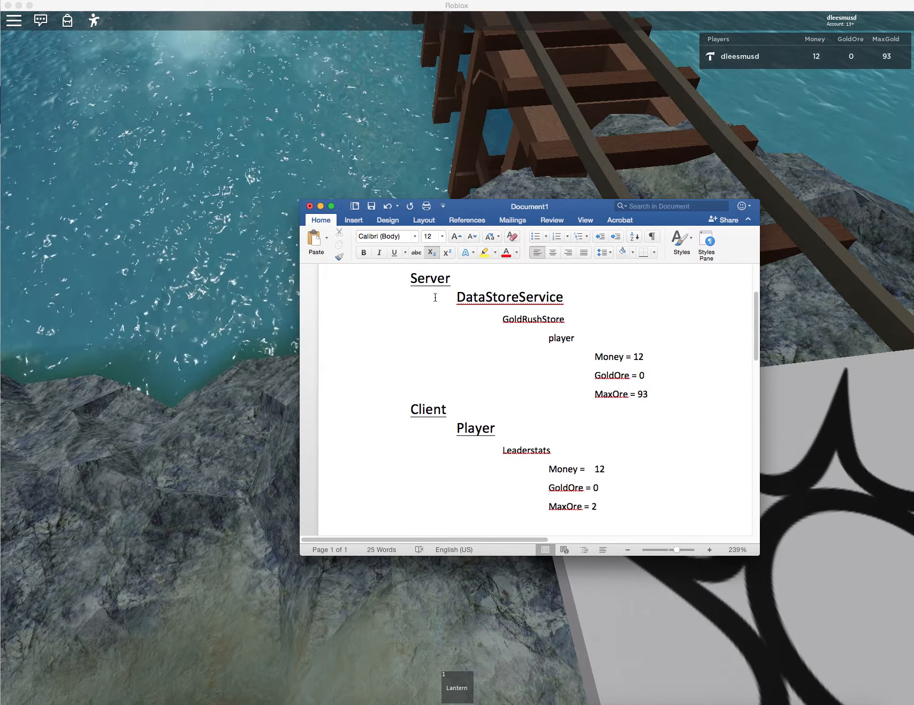
left_click_drag(547, 468, 592, 506)
type("2")
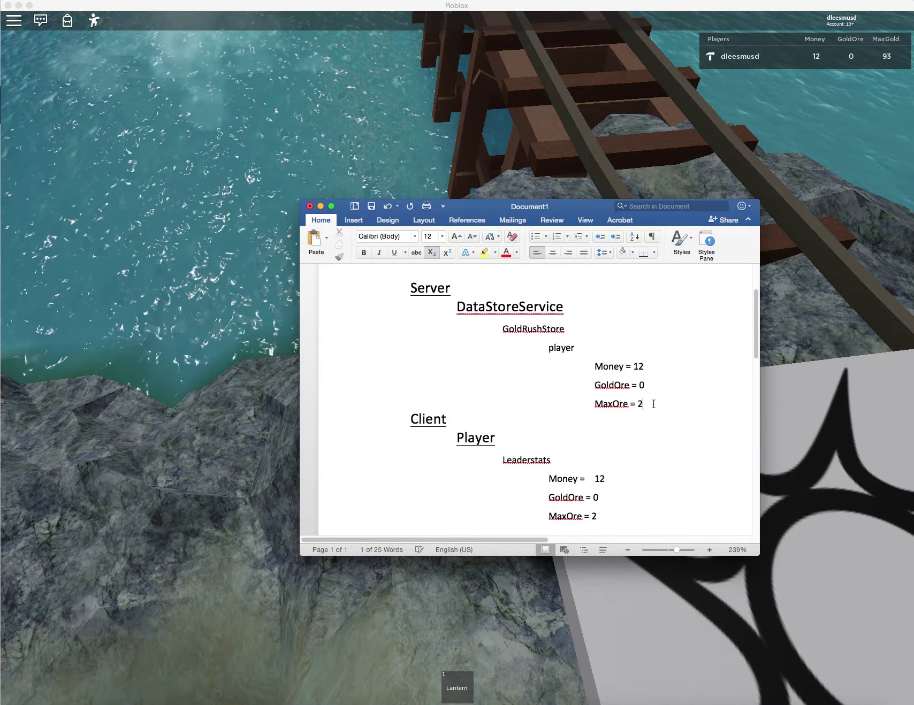
type("93")
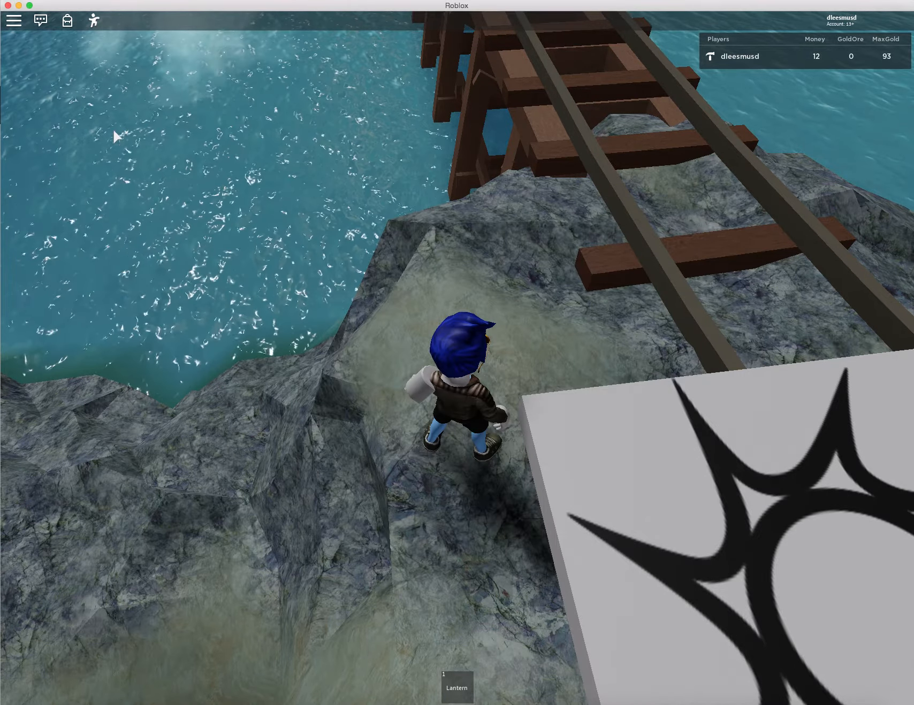
Bring up the in-game menu and its Settings over the running game
left_click(12, 21)
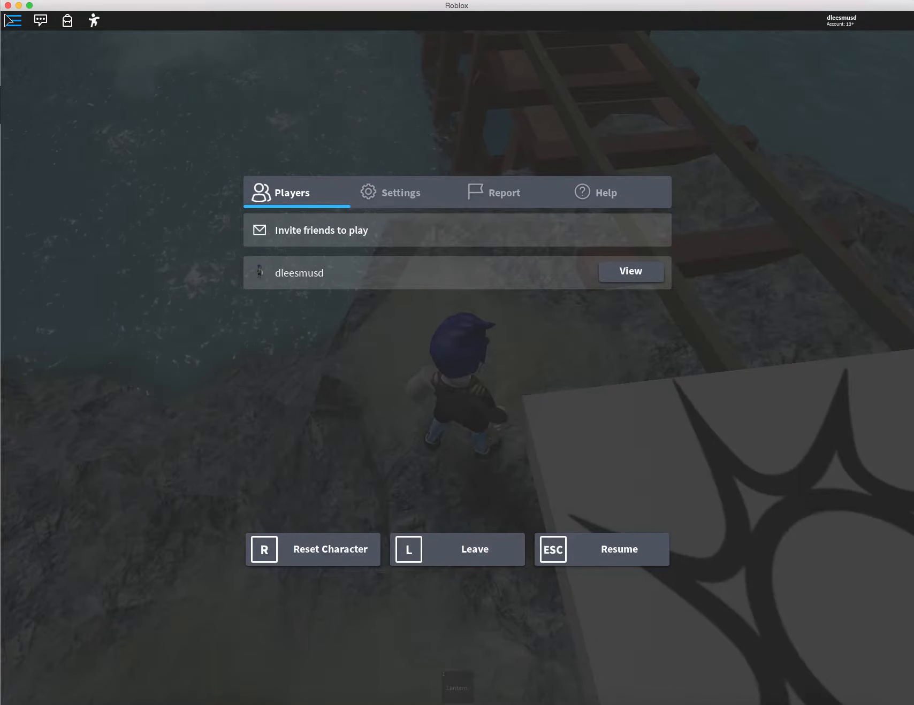
left_click(618, 549)
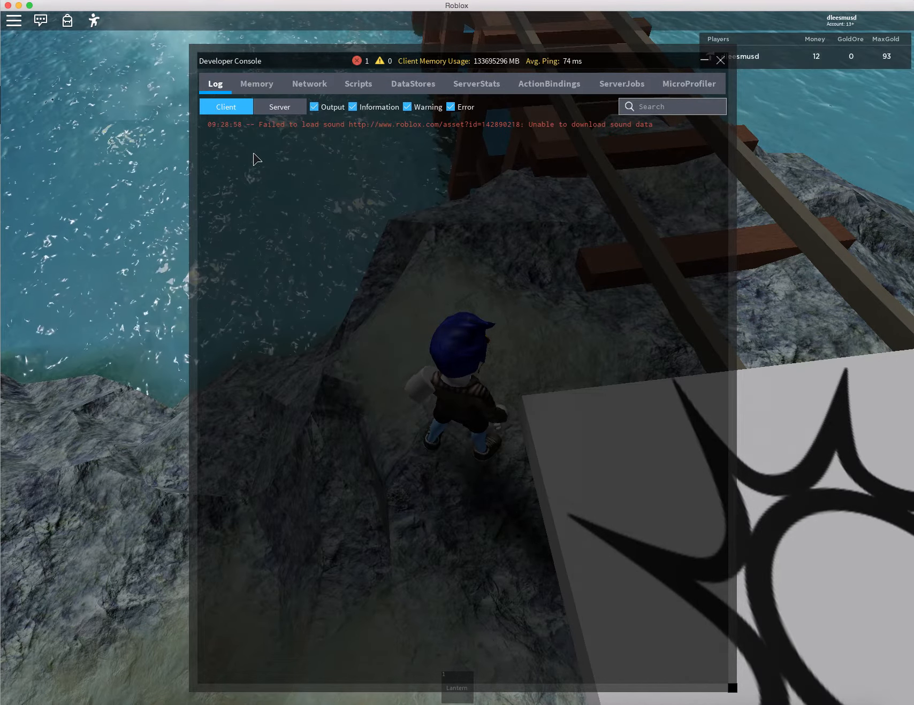
mouse_move(266, 168)
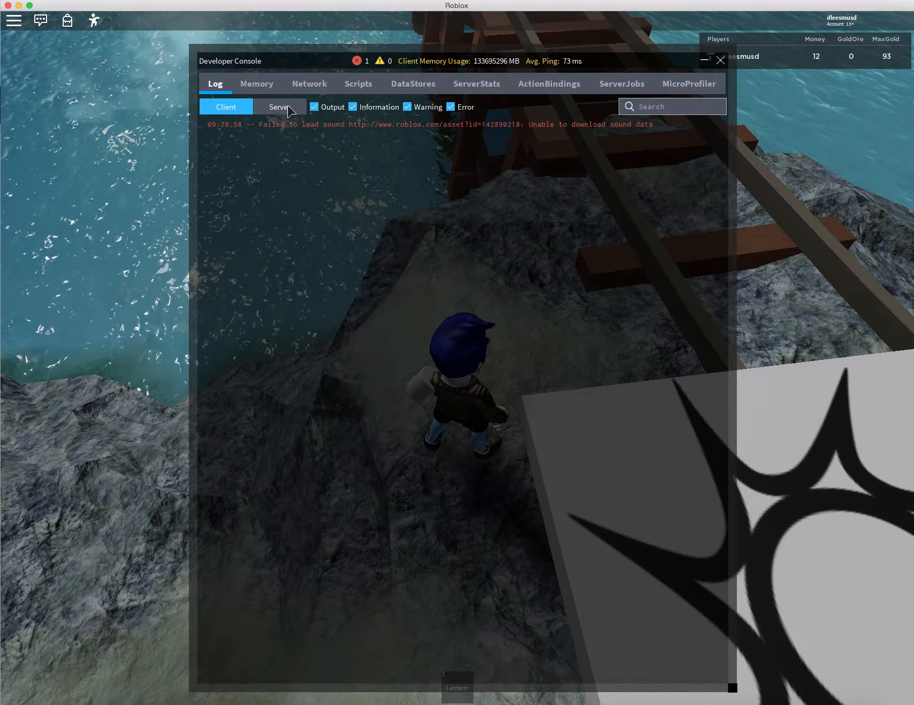
Run game.Players.dleesmusd.leaderstats.MaxGold.Value = 2 on the server command line and close the console
left_click(280, 105)
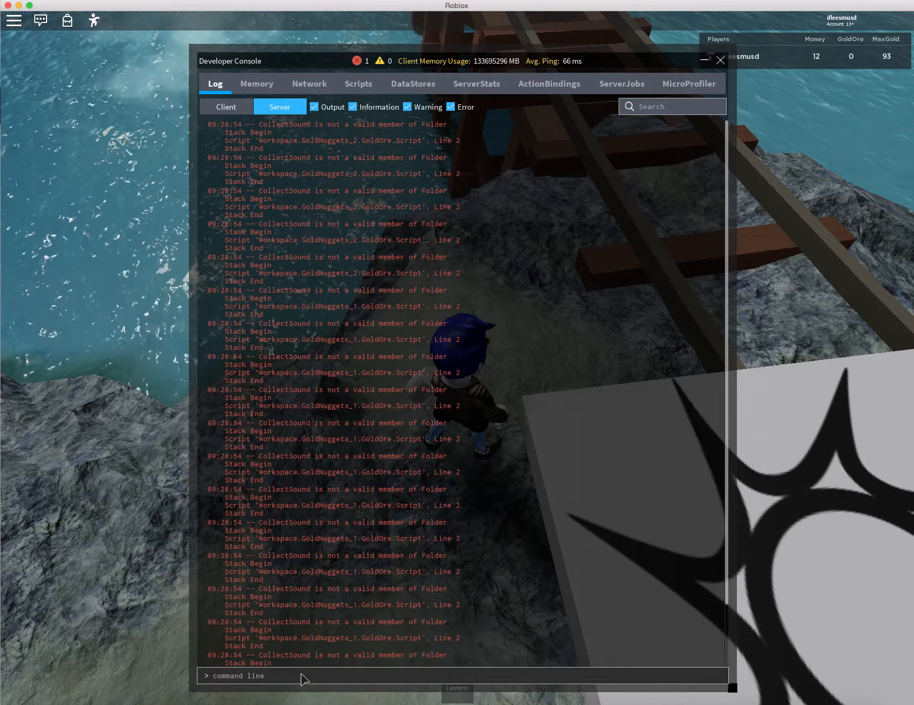
type("game.")
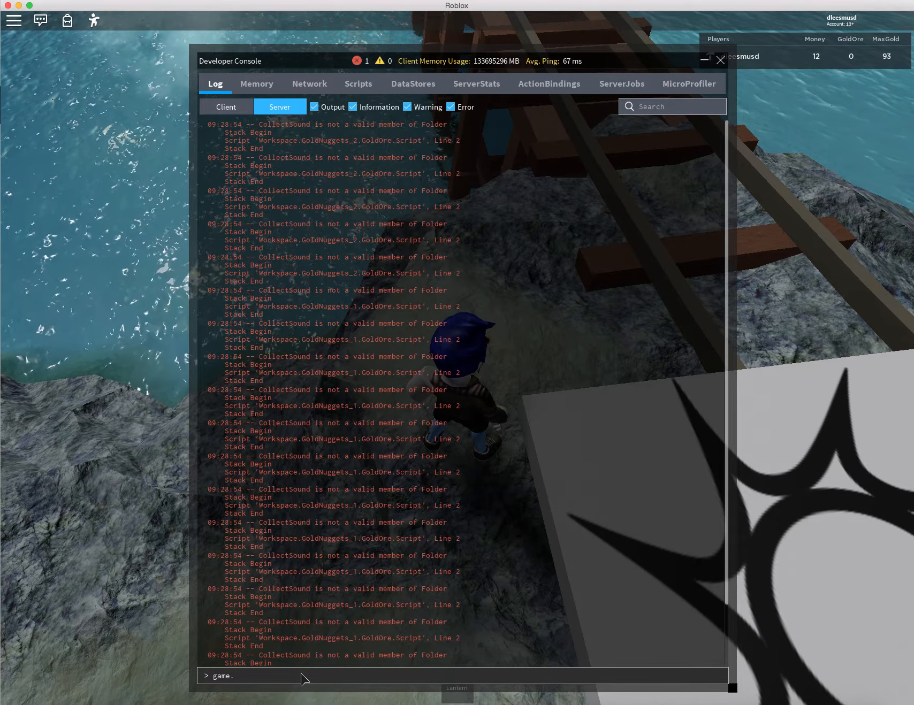
type("Players.")
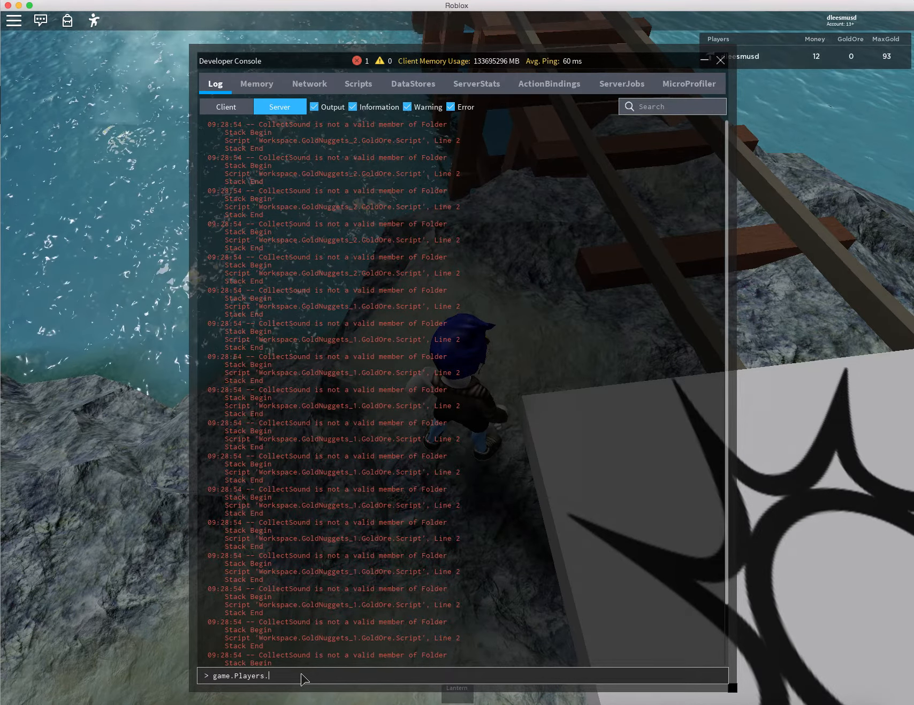
type("dleesmusd")
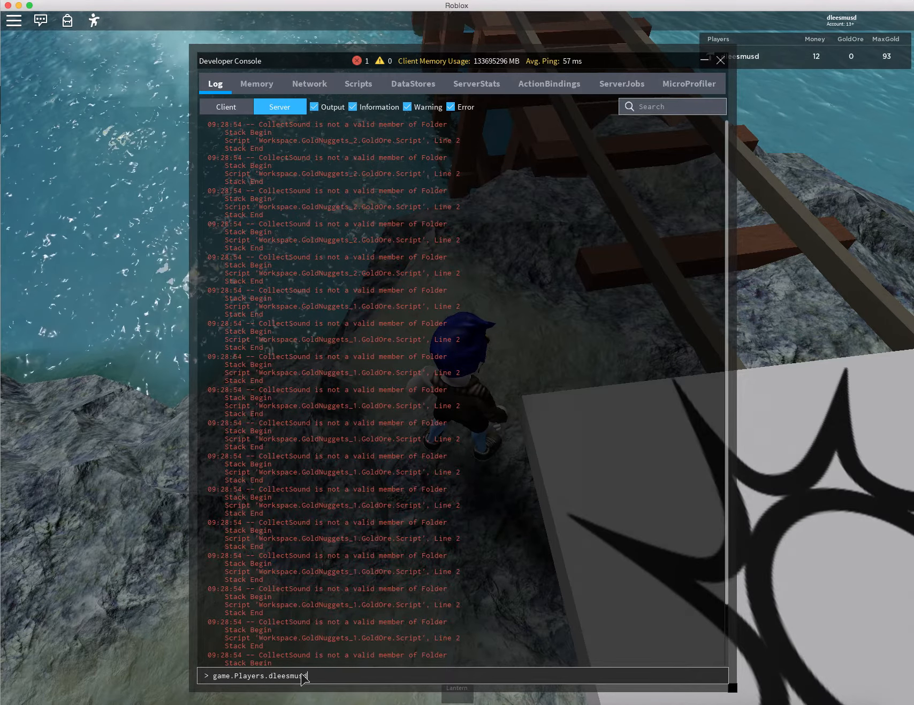
type(".")
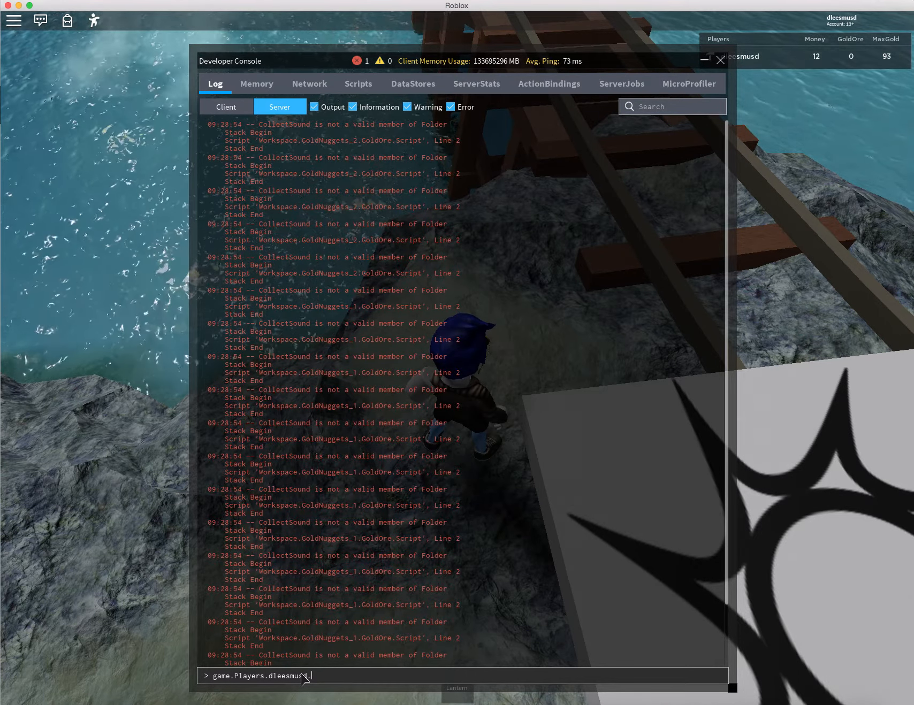
type(".leaderstats.")
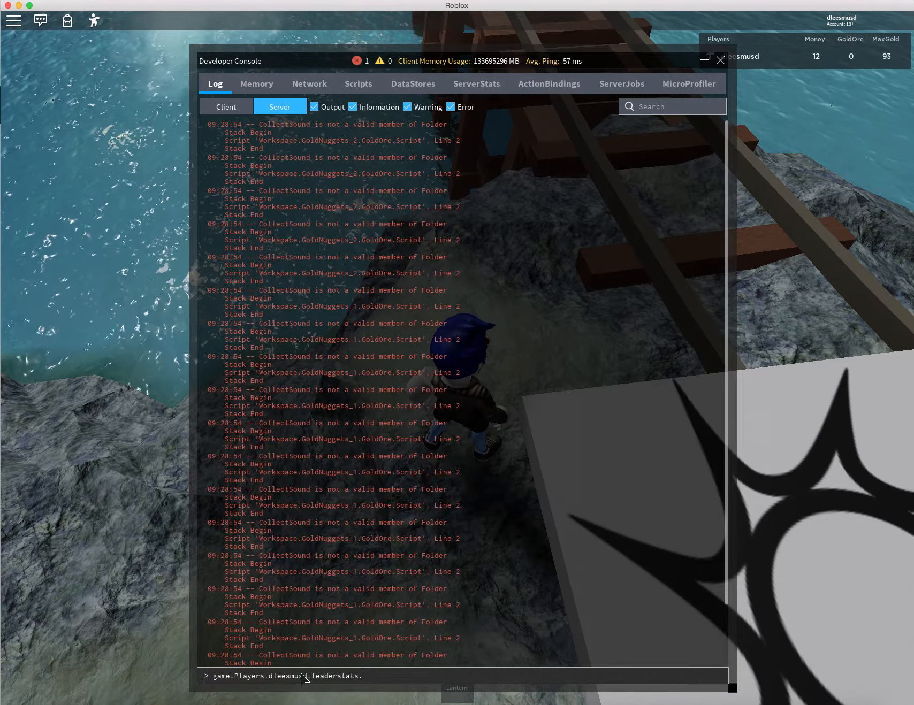
type("MaxGold.")
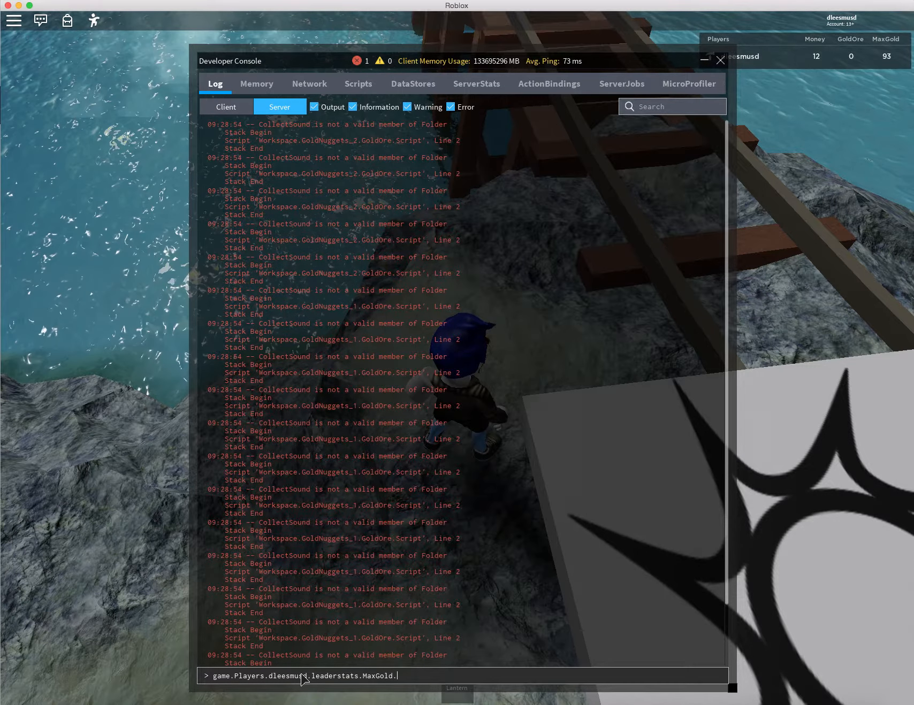
type("Value = 2")
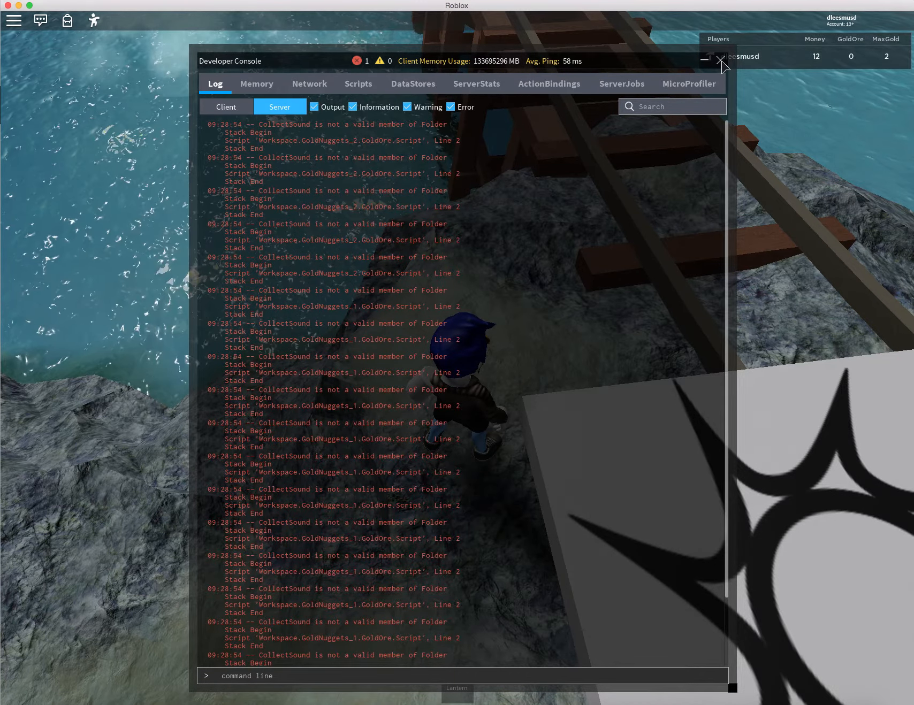
left_click(721, 59)
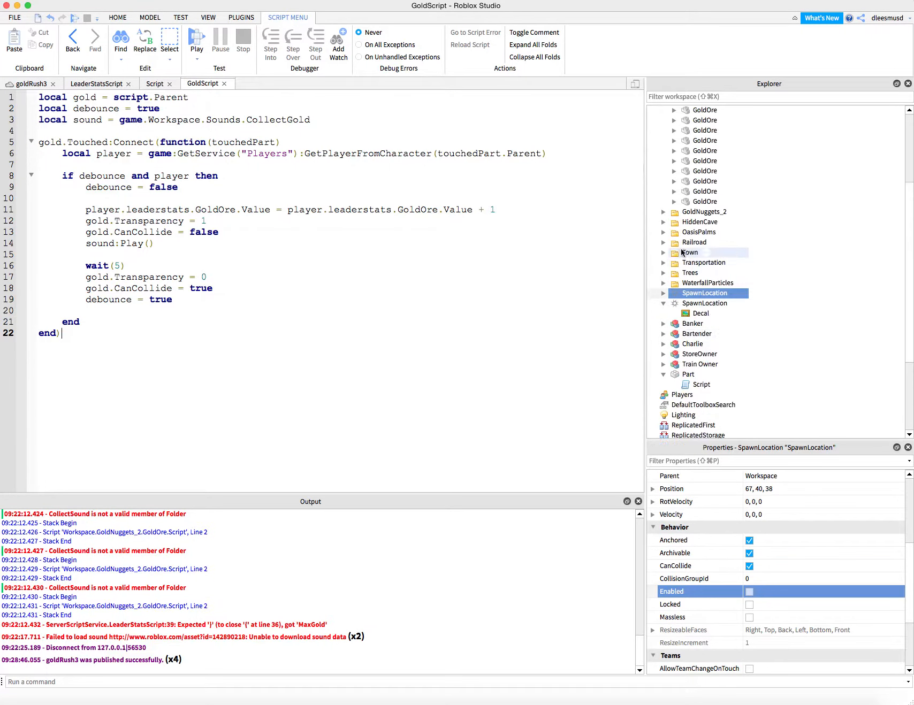
Select the GoldScript inside a GoldOre nugget and begin extending line 8's if with 'and'
left_click(704, 181)
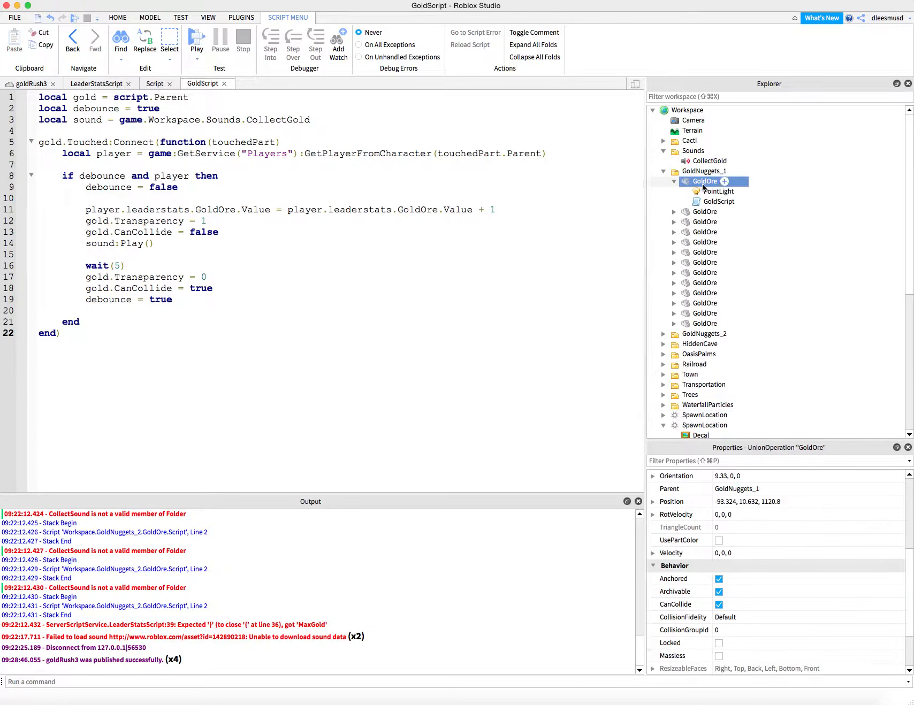
left_click(719, 201)
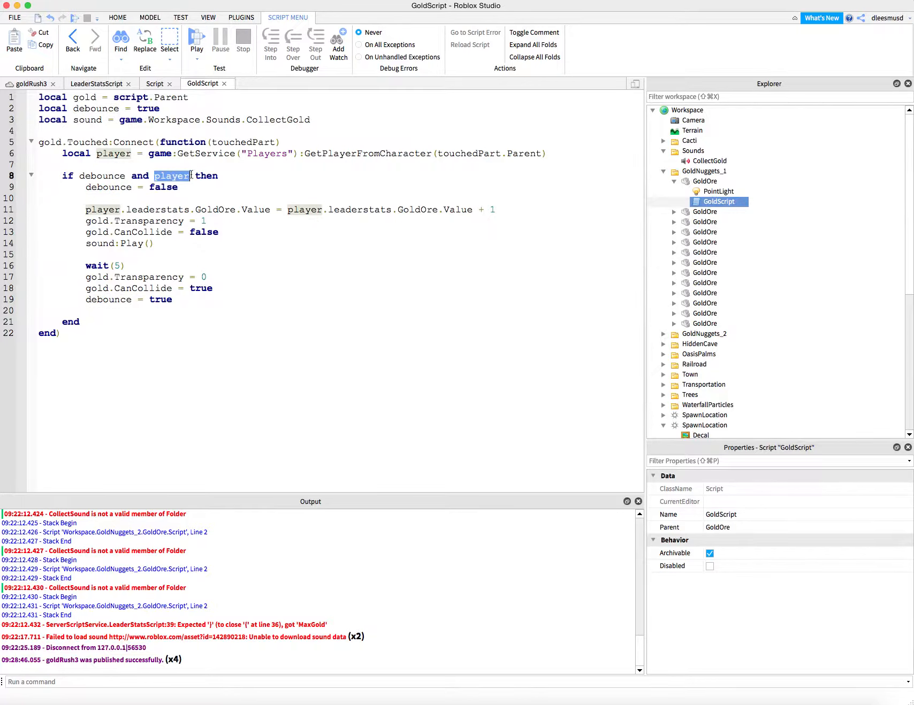
type("and")
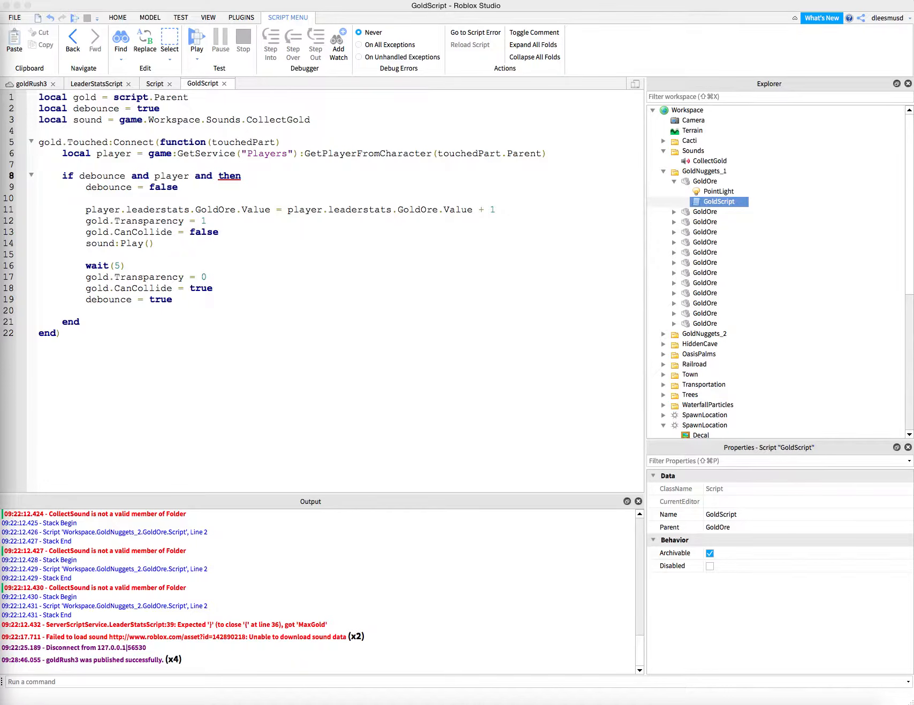
left_click(242, 176)
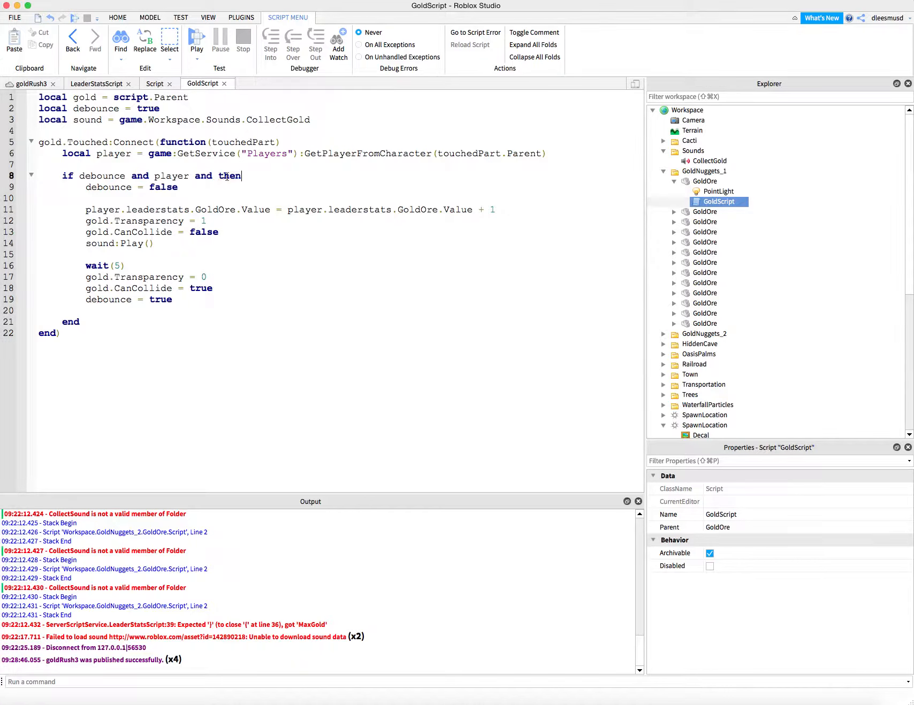
mouse_move(227, 176)
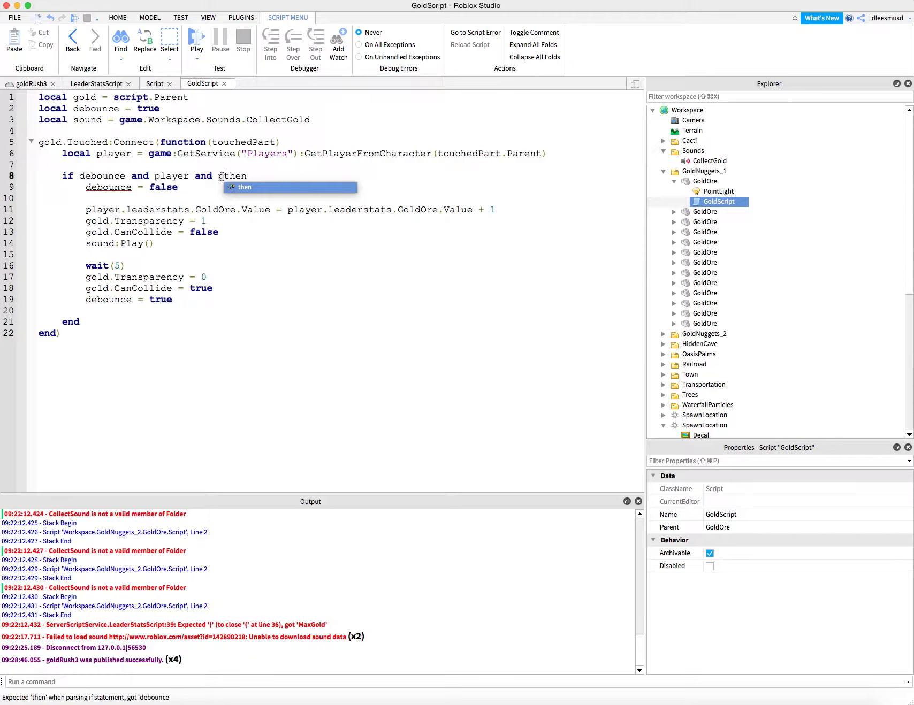
Add the condition player.leaderstats.GoldOre < player.leaderstats.MaxGold to line 8
type("glaa")
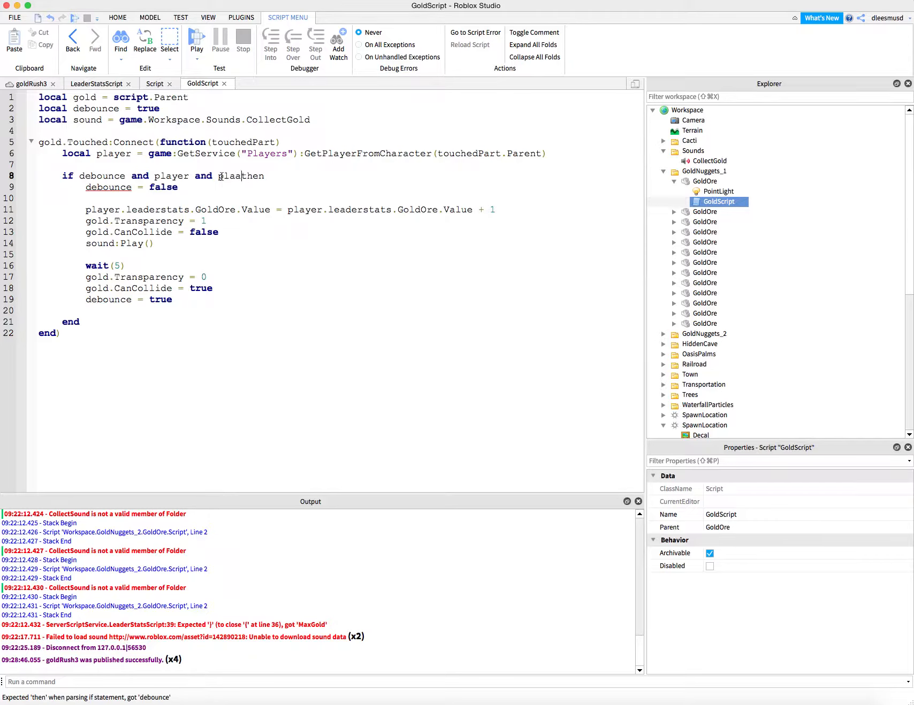
type("player.leaderstats.")
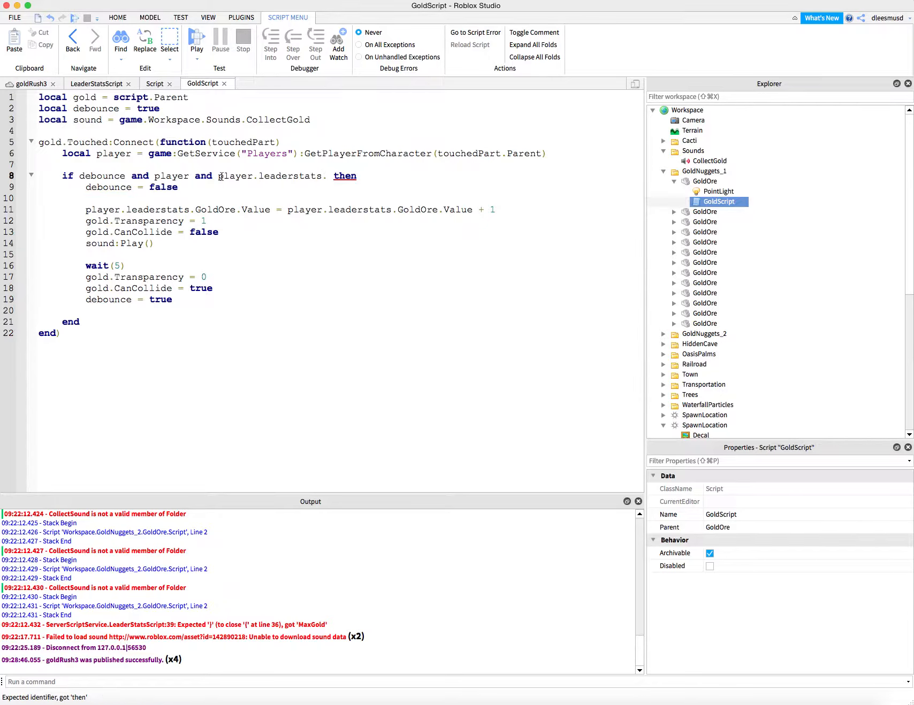
type("MaxG")
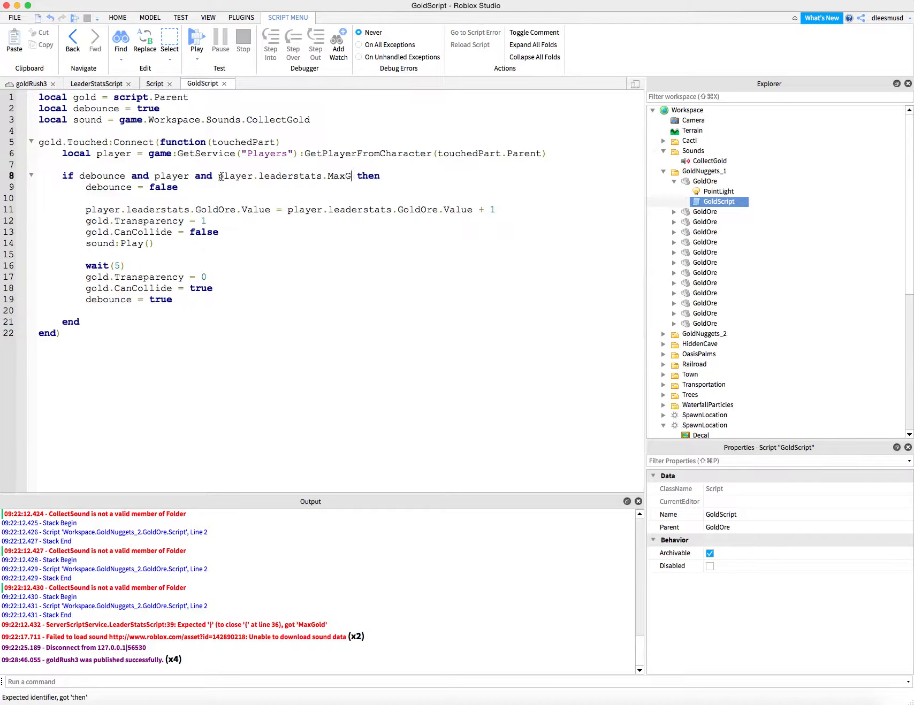
type("old")
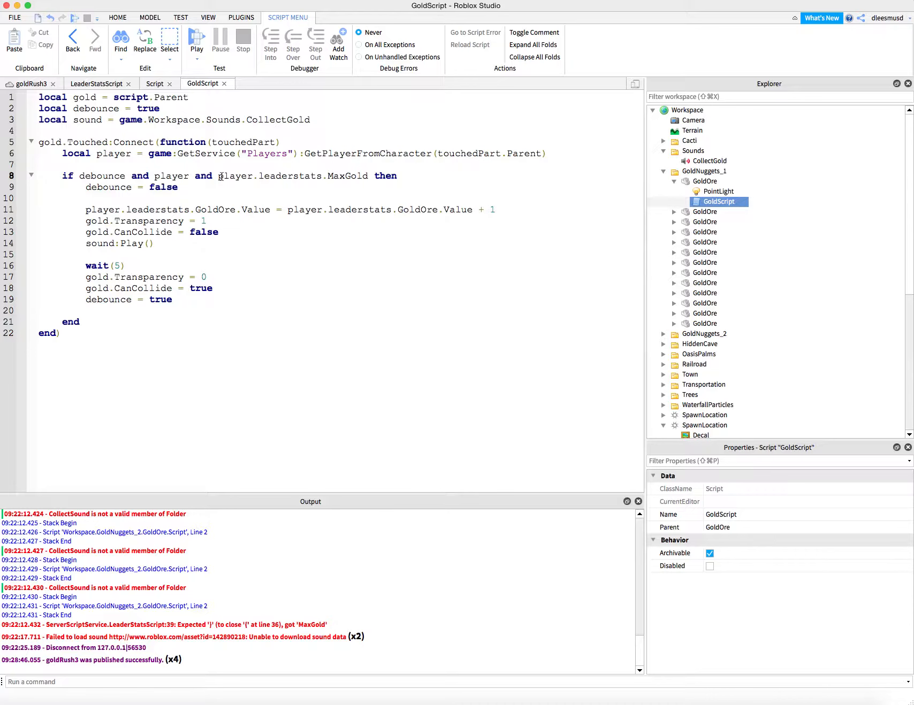
type("Go")
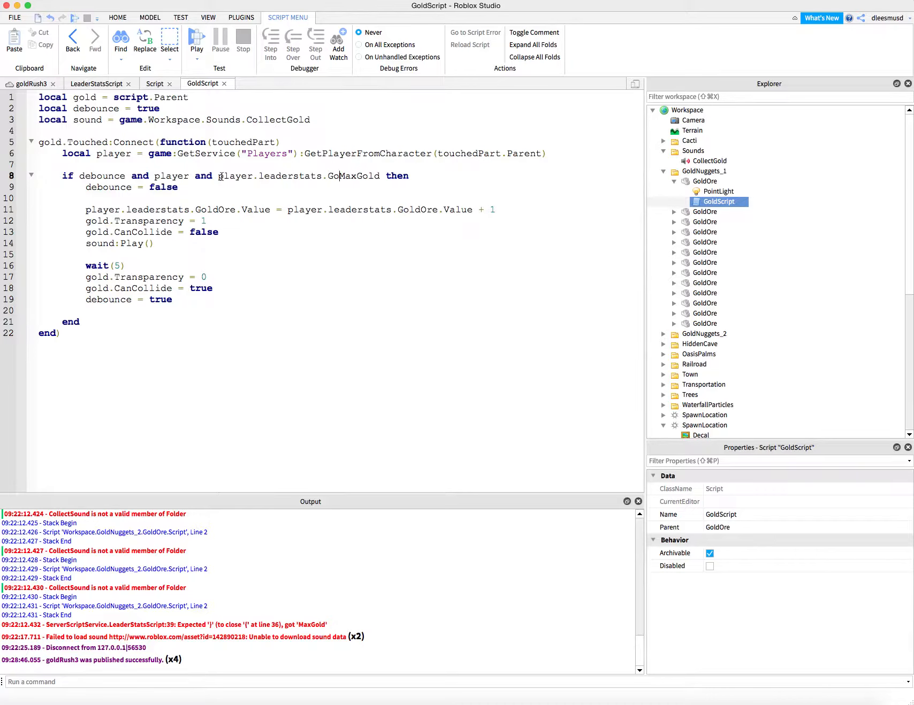
type("GoldOre MaxGold")
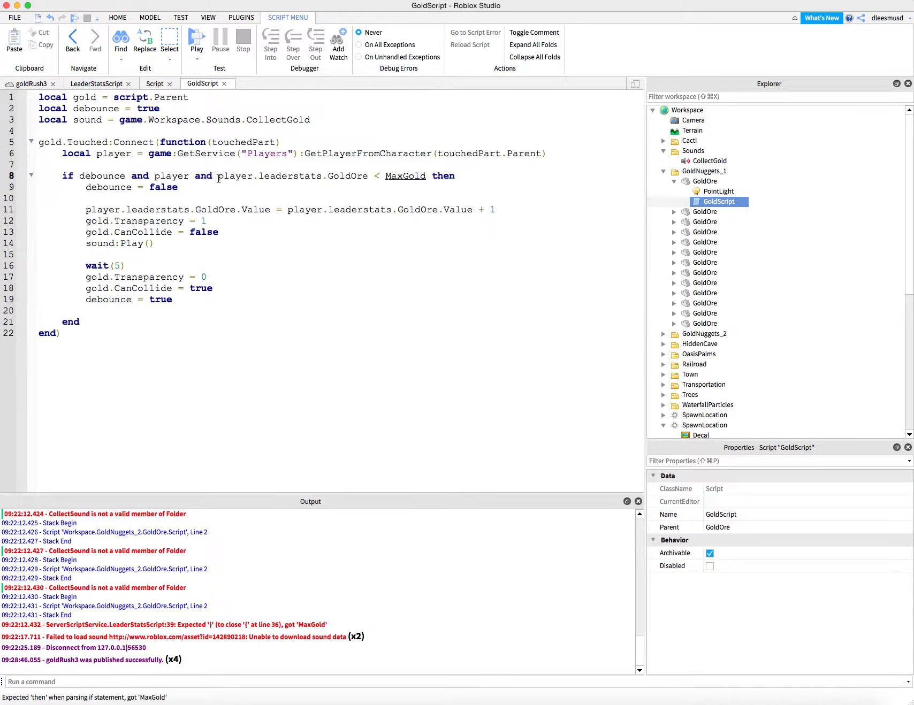
left_click_drag(217, 176, 328, 175)
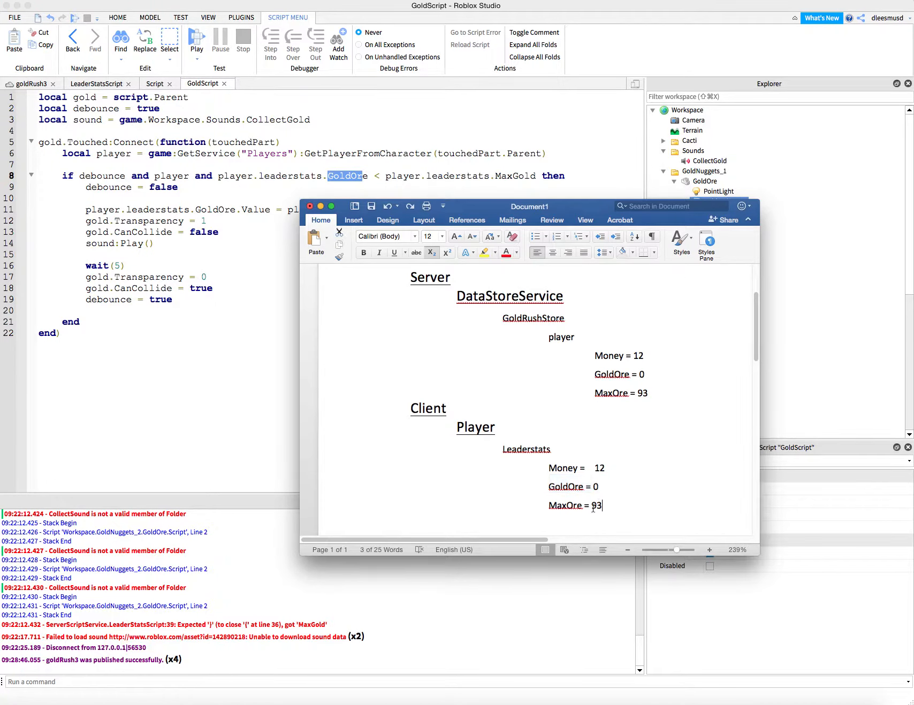
Set the client MaxGold and GoldOre values in the notes to 2
type("2")
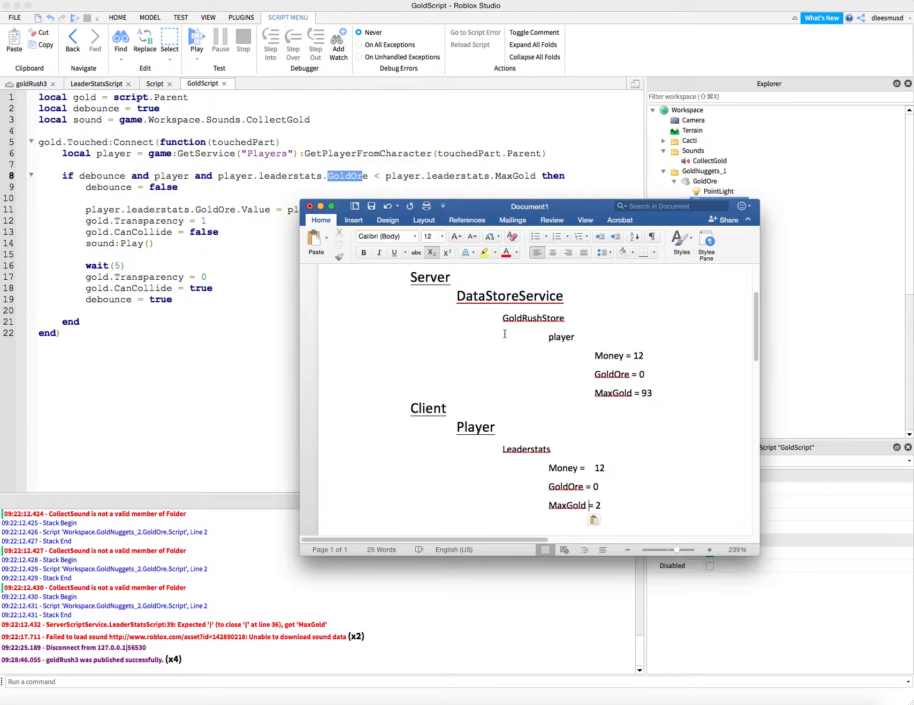
mouse_move(473, 178)
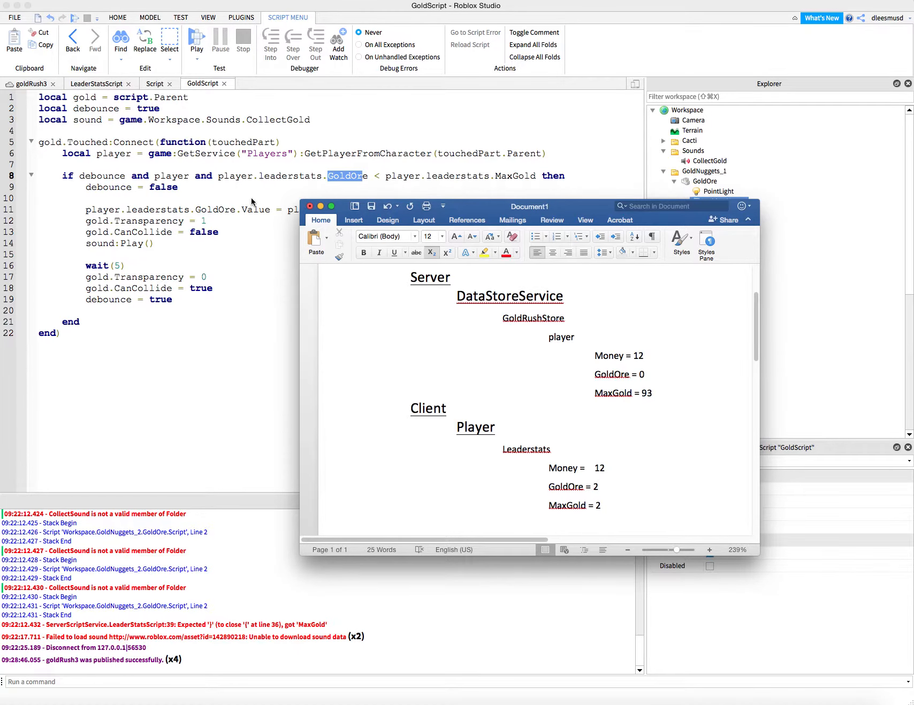
mouse_move(92, 213)
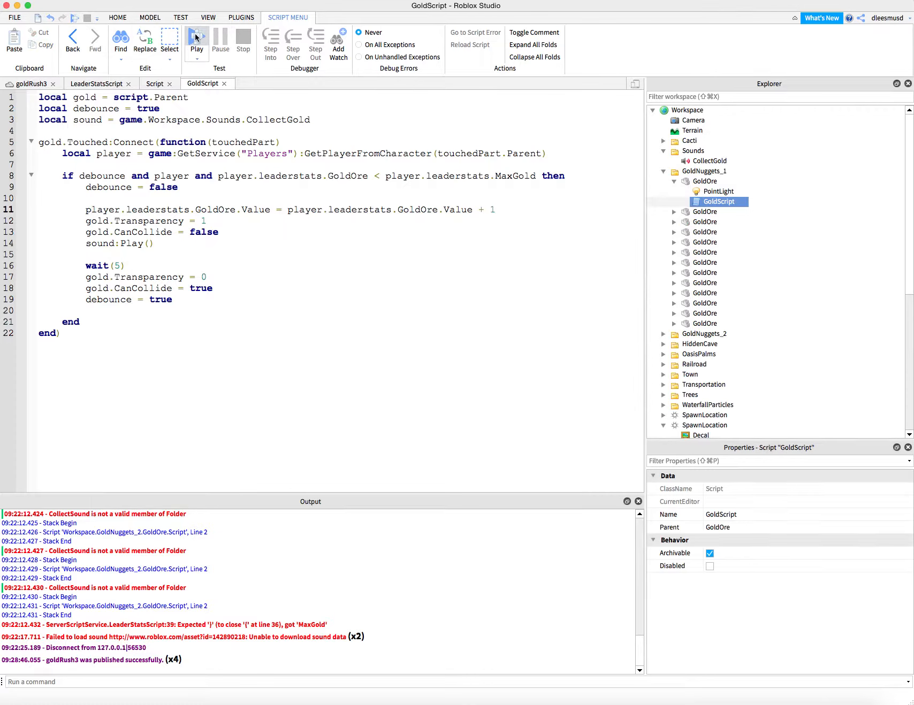
Start a play test and watch the Output for GoldScript line 8 errors
left_click(197, 39)
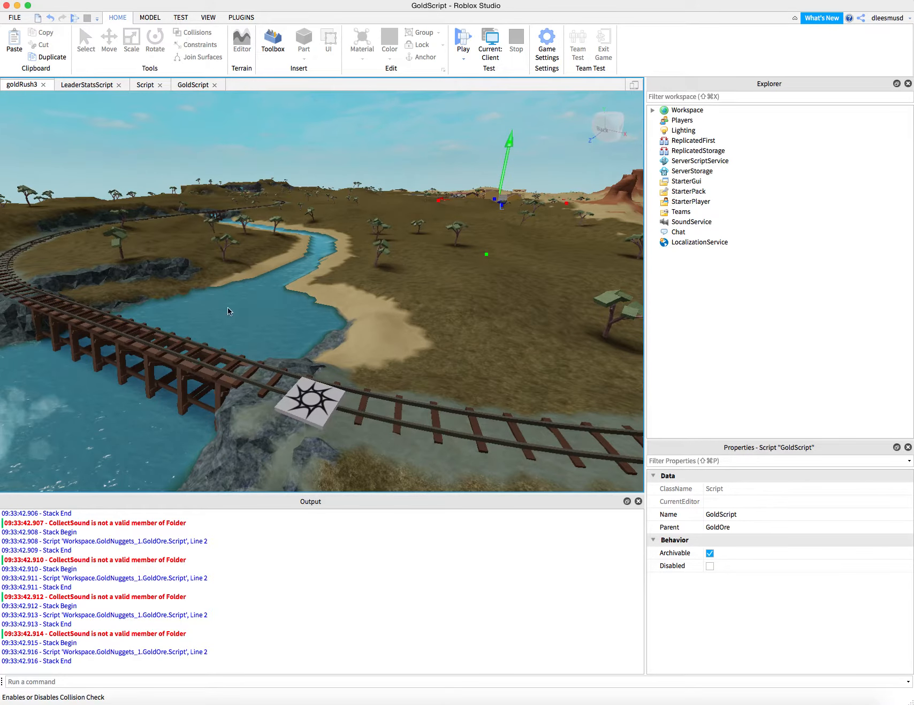
left_click(462, 40)
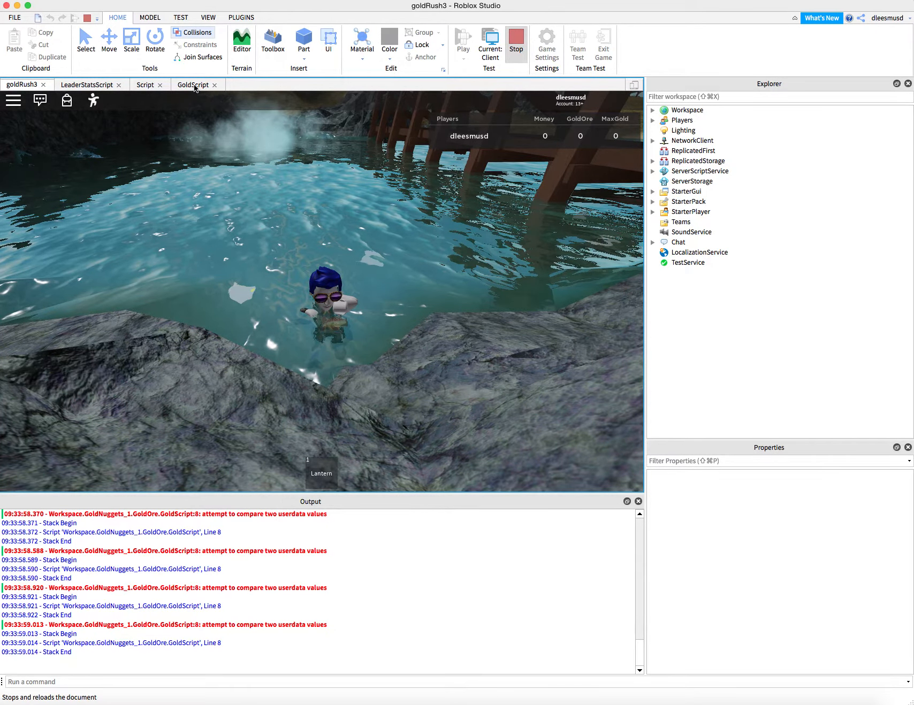
Append .Value after GoldOre and MaxGold in line 8's comparison
left_click(192, 85)
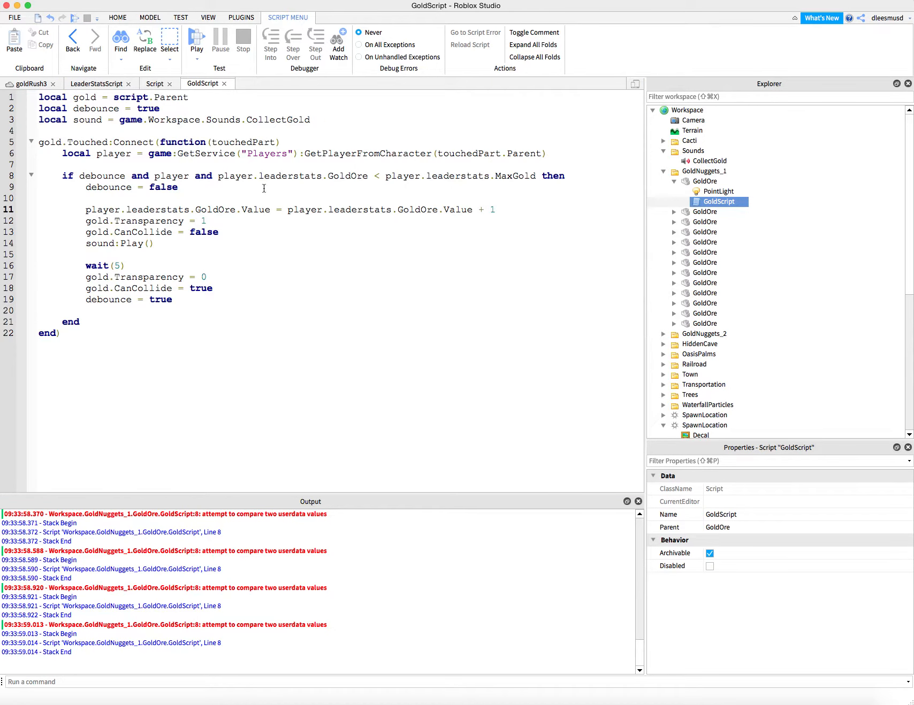
left_click_drag(241, 176, 327, 176)
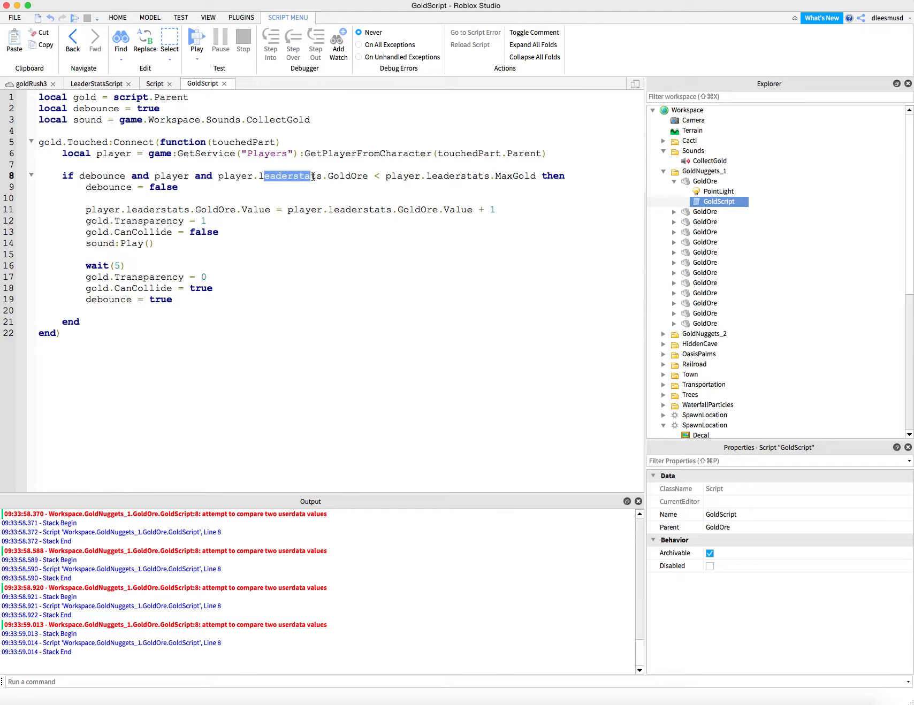
left_click(370, 175)
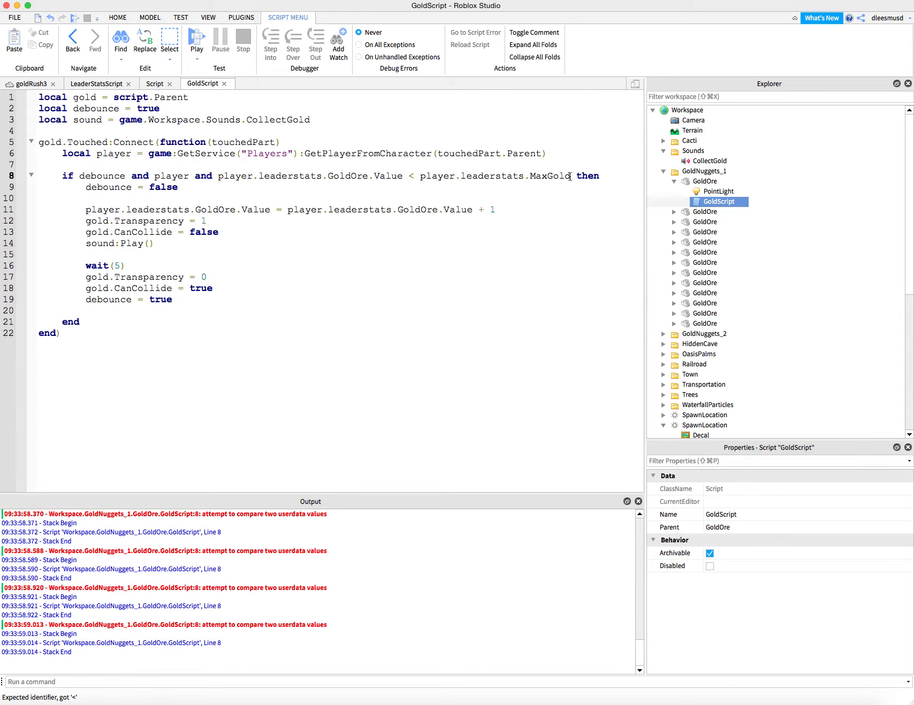
type(".Value")
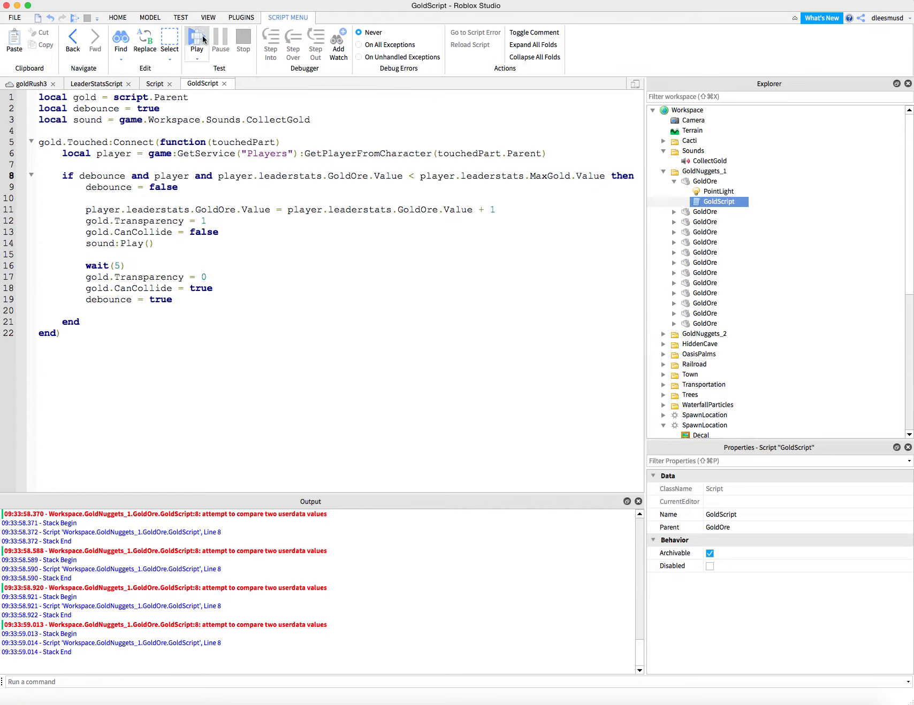
mouse_move(550, 180)
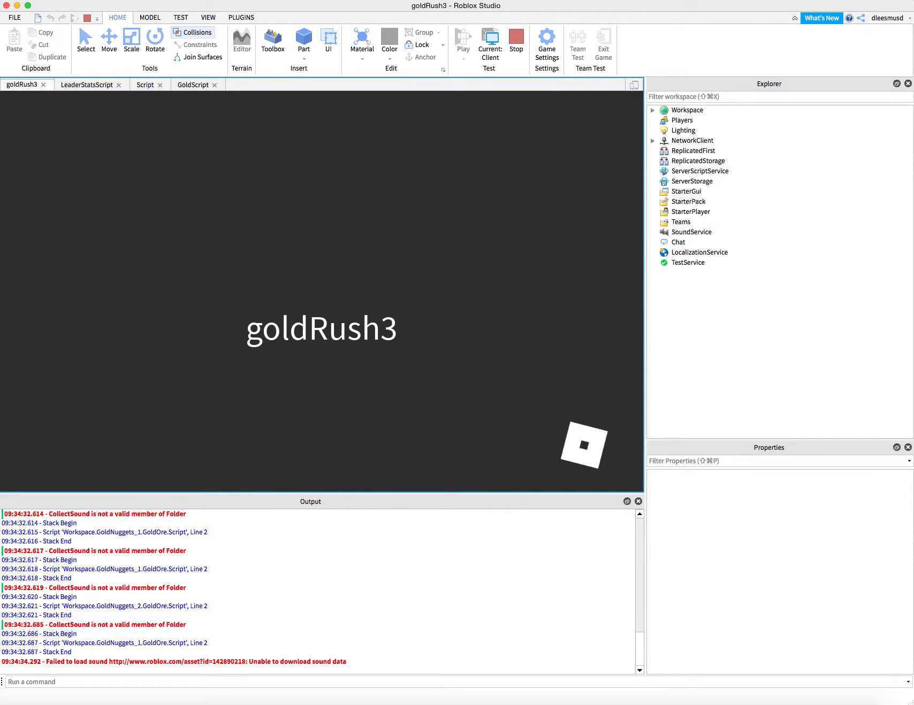
Start the play test again to check the server log
left_click(463, 40)
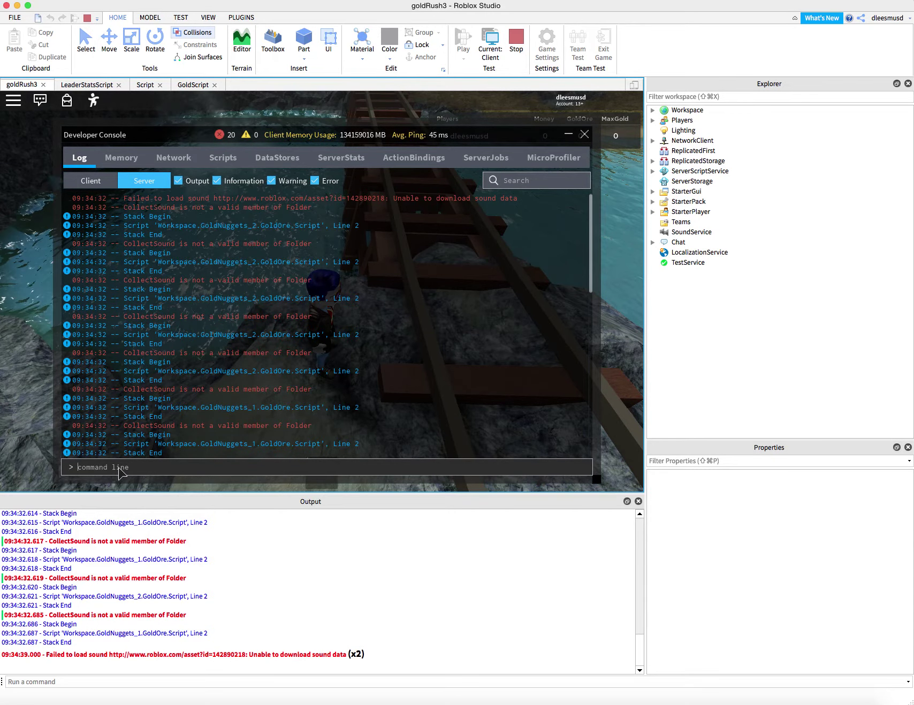
Run game.Players.<player>.leaderstats.MaxGold.Value = 2 so the leaderboard shows MaxGold 2, then dismiss the console
type("game.Players.dleesm")
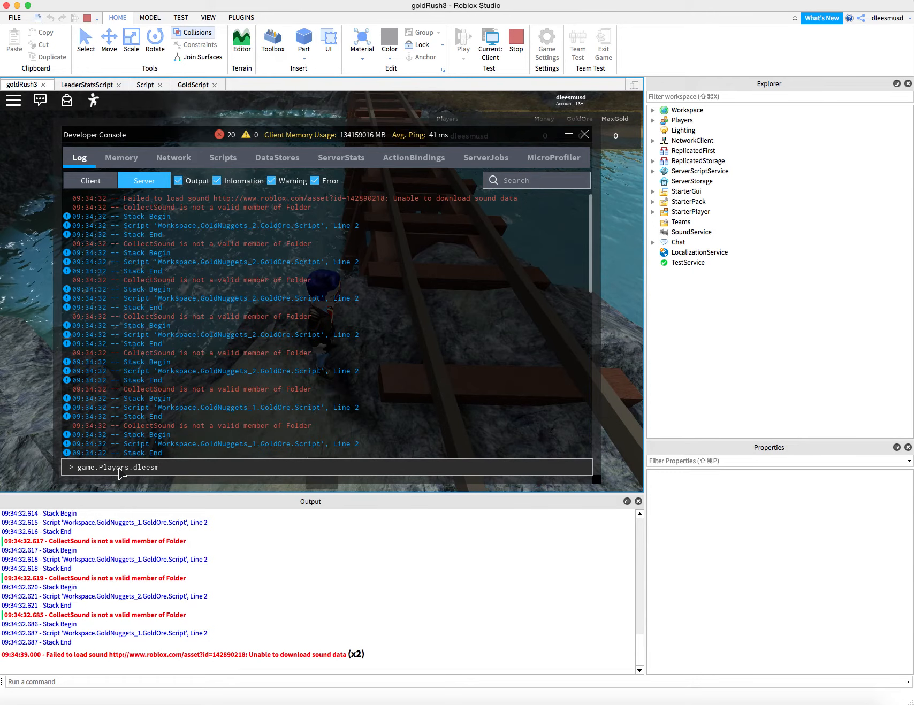
type("usd.")
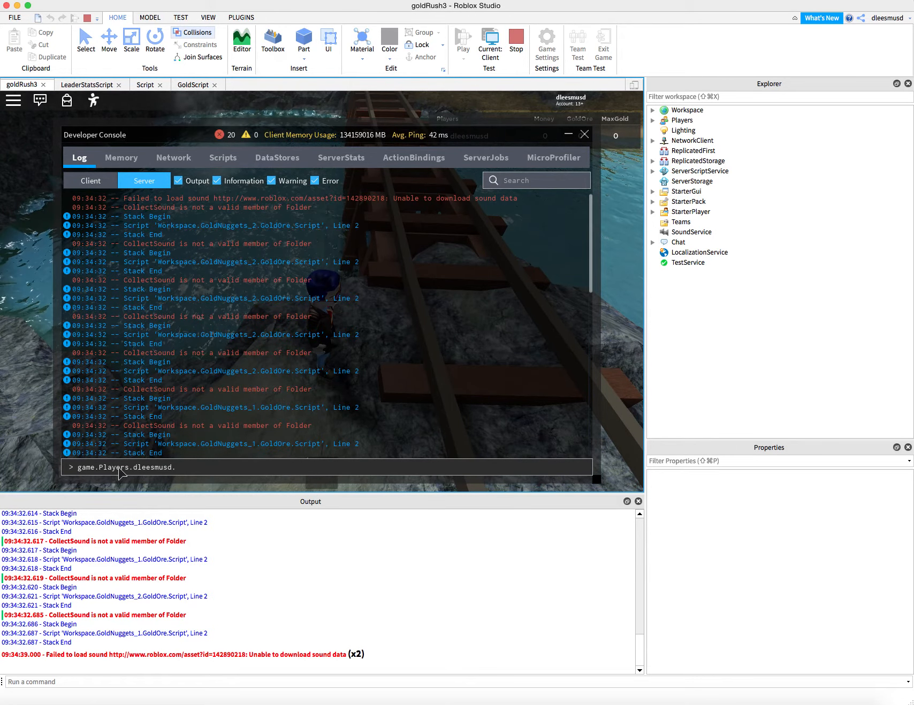
type("leade")
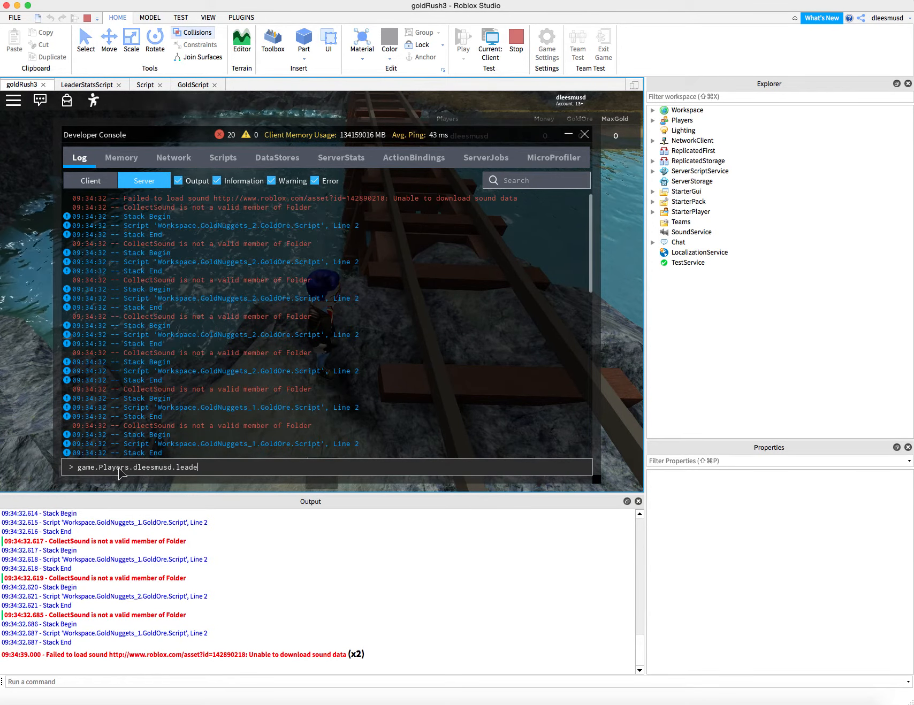
type("rstats.")
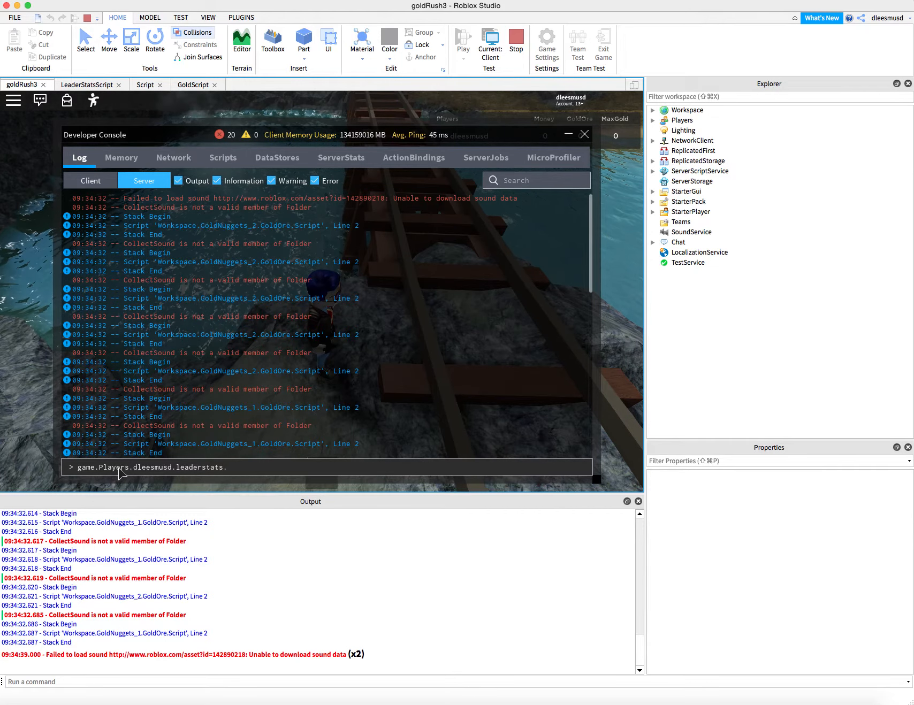
type("MaxGold")
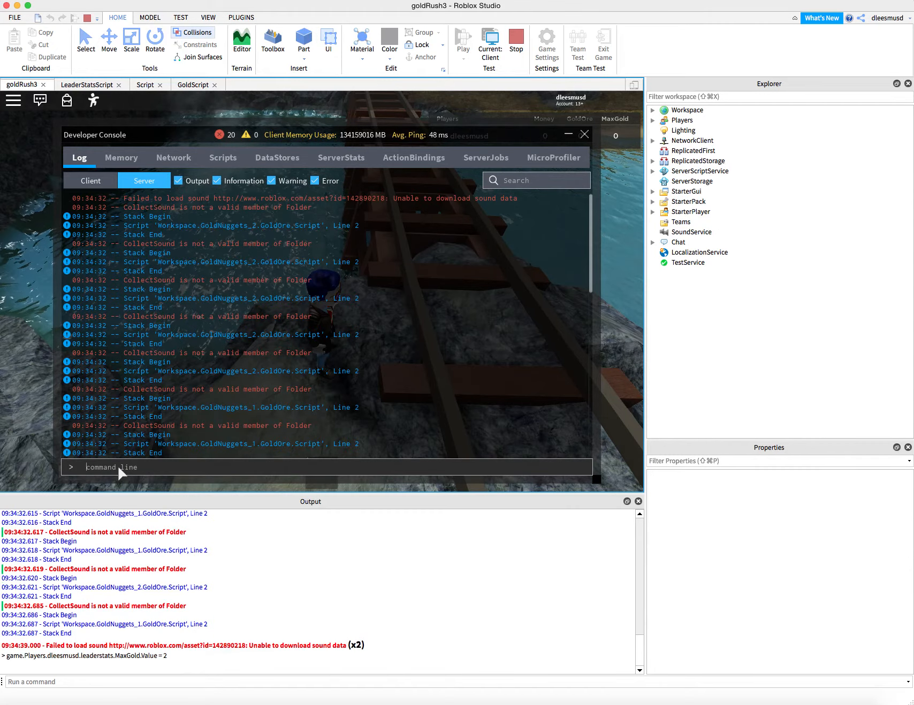
left_click(584, 134)
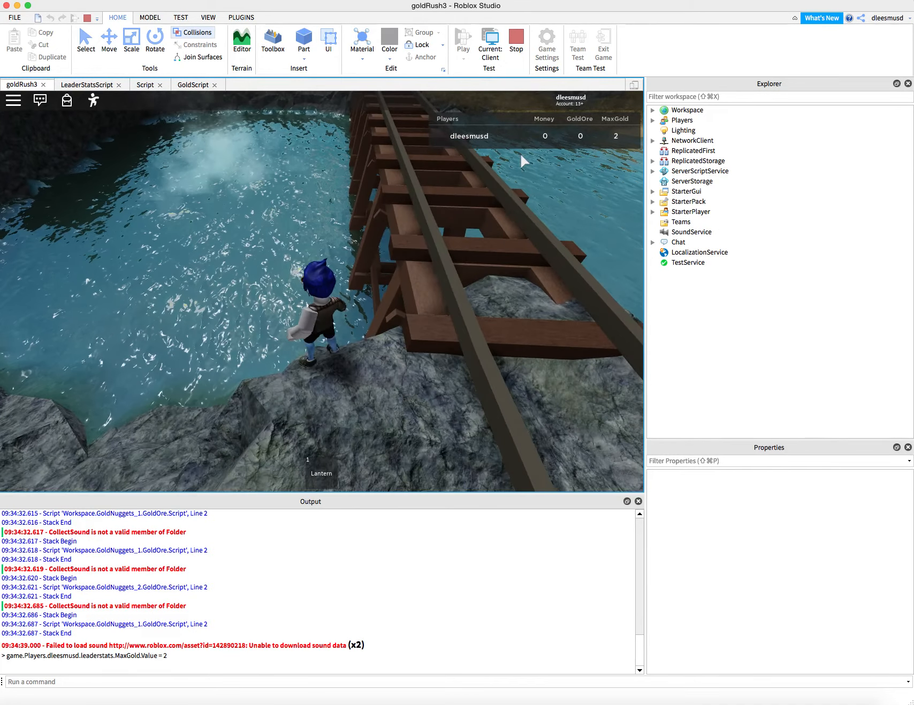